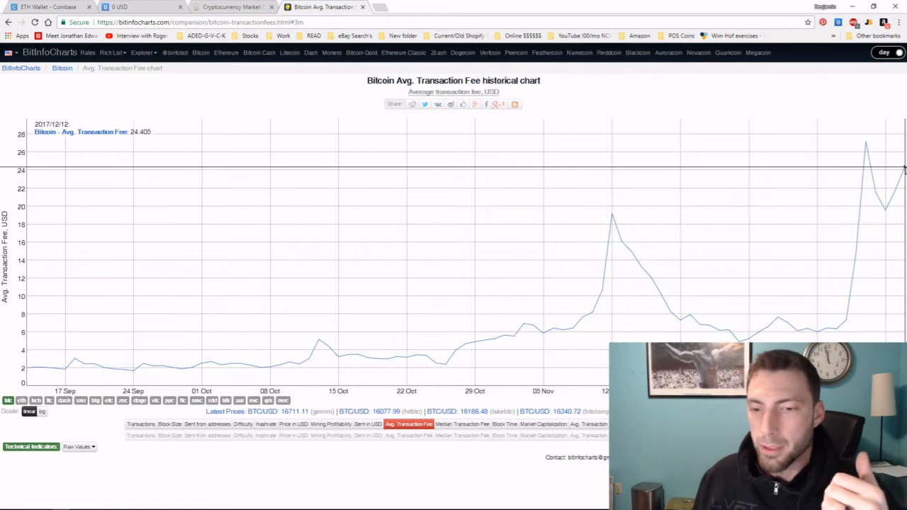
pyautogui.moveTo(280, 155)
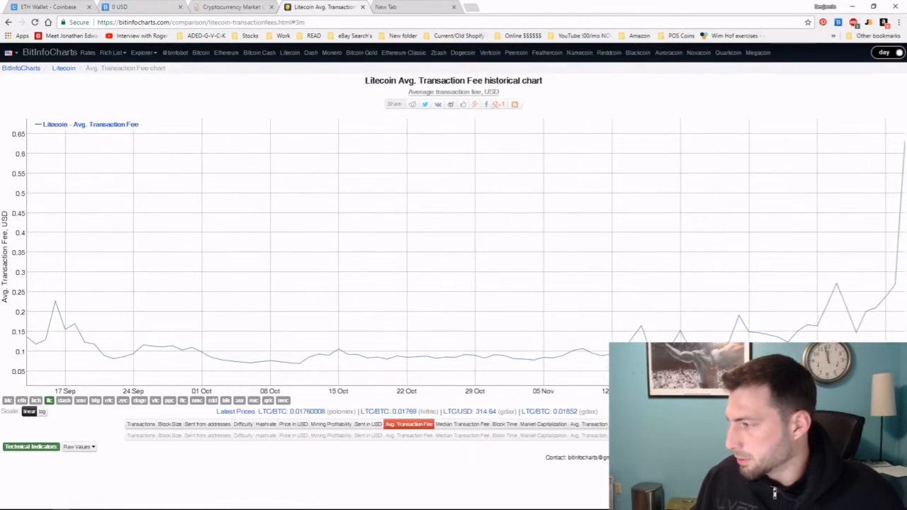
pyautogui.moveTo(798, 153)
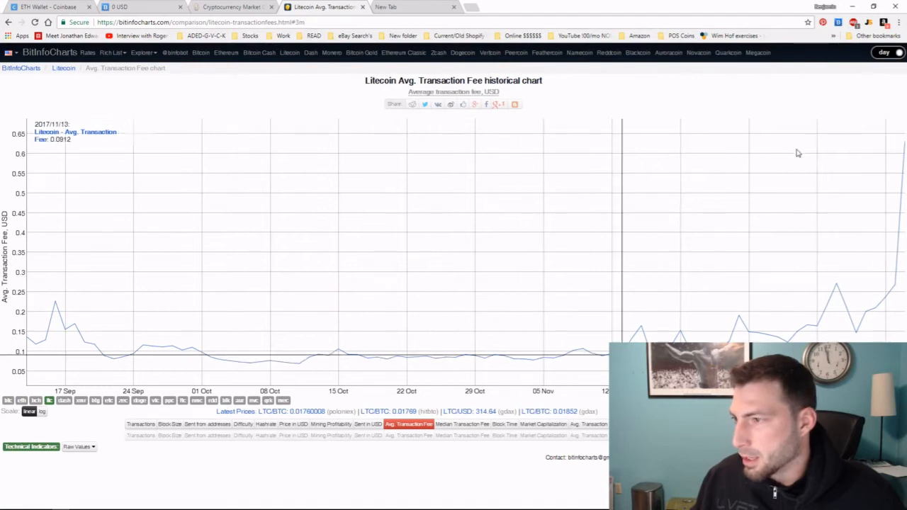
pyautogui.moveTo(901, 145)
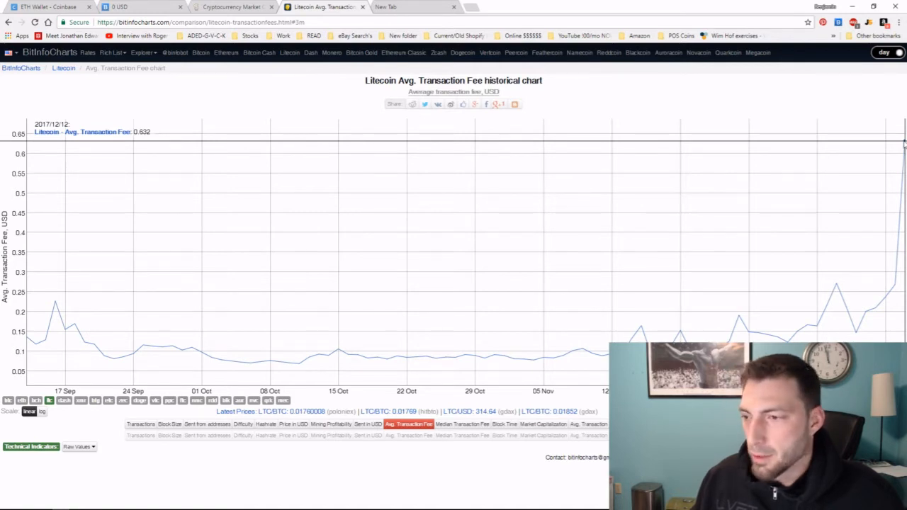
pyautogui.moveTo(896, 225)
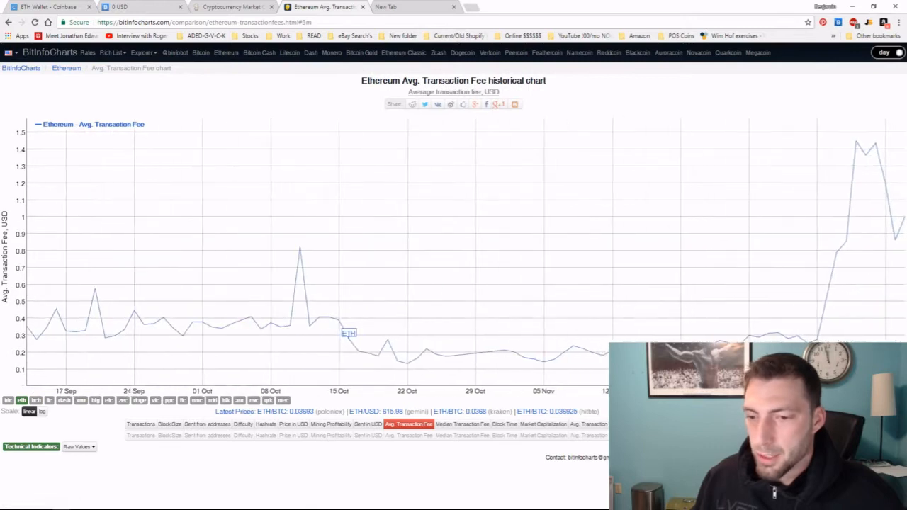
# Step: View the market cap rankings priced in BTC, then switch back to US dollars
pyautogui.click(234, 6)
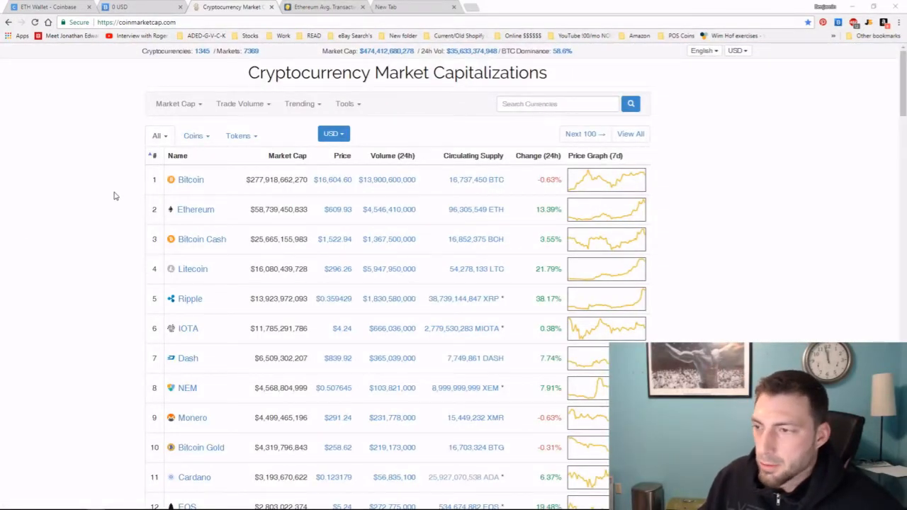
pyautogui.moveTo(119, 176)
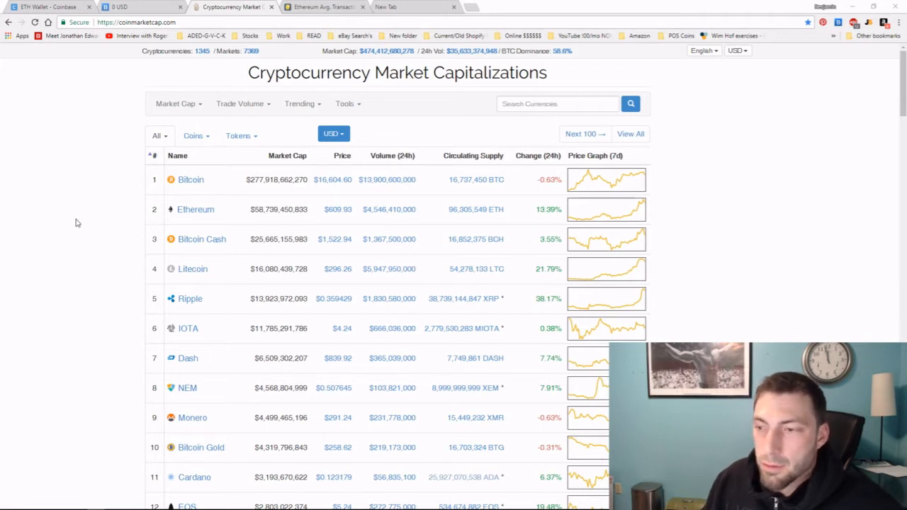
pyautogui.moveTo(389, 281)
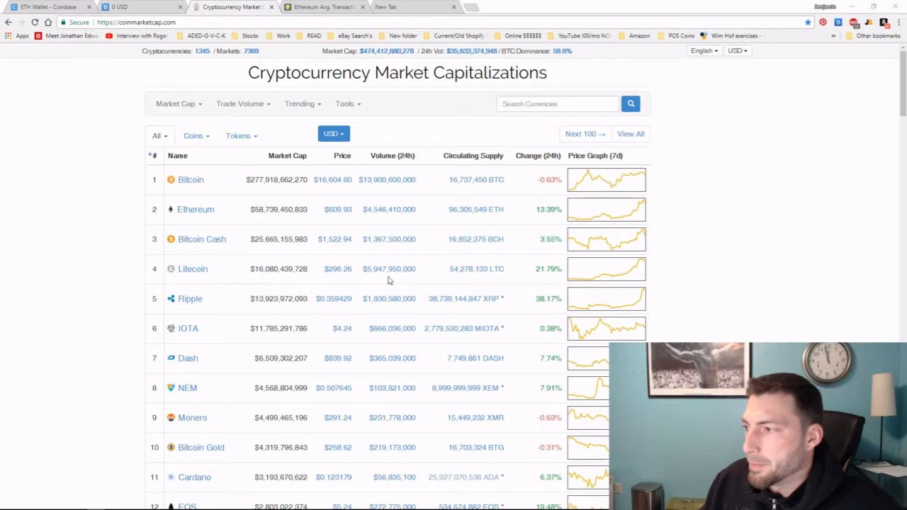
pyautogui.scroll(-3)
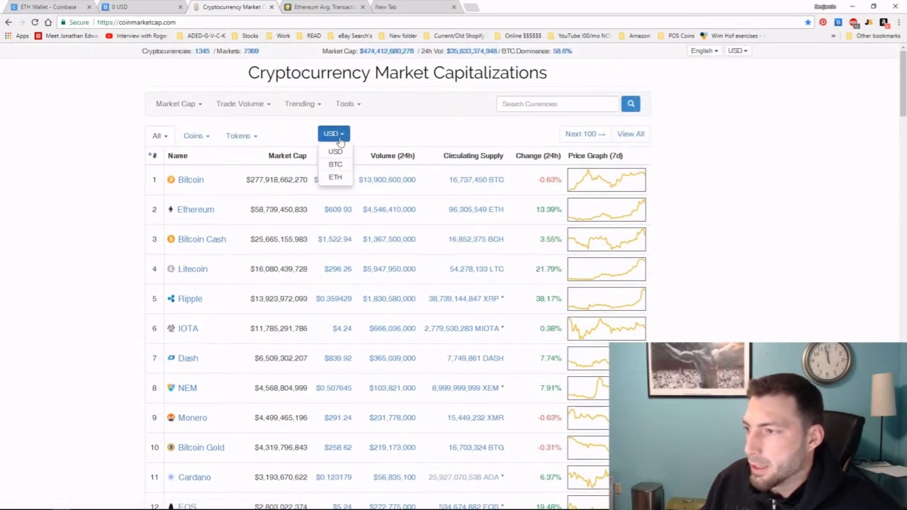
pyautogui.click(334, 164)
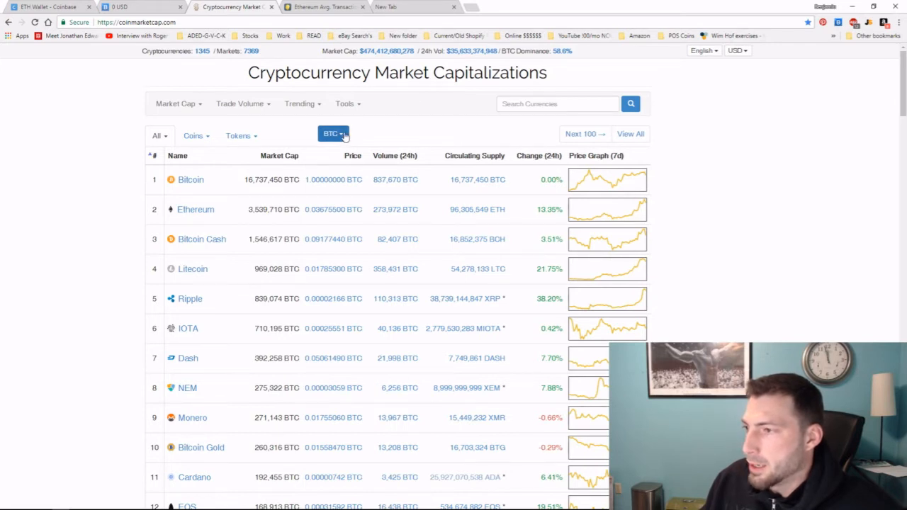
pyautogui.click(333, 134)
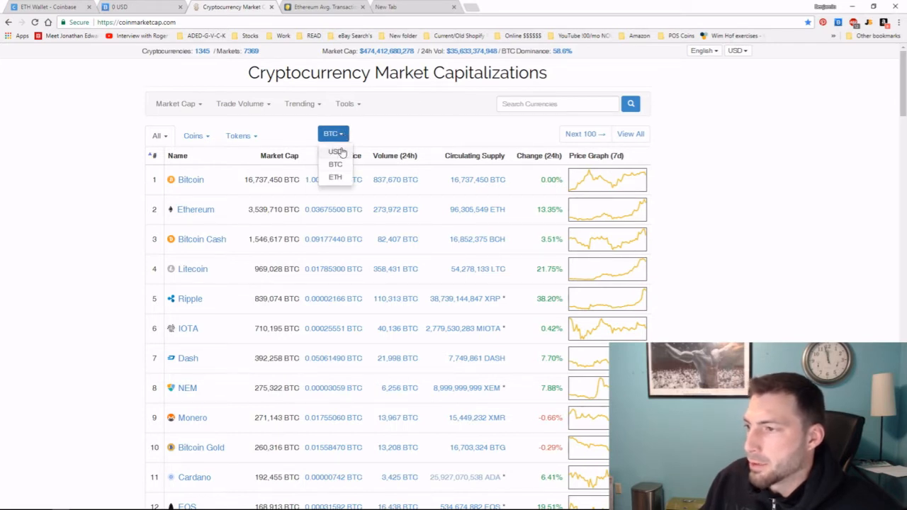
pyautogui.click(335, 150)
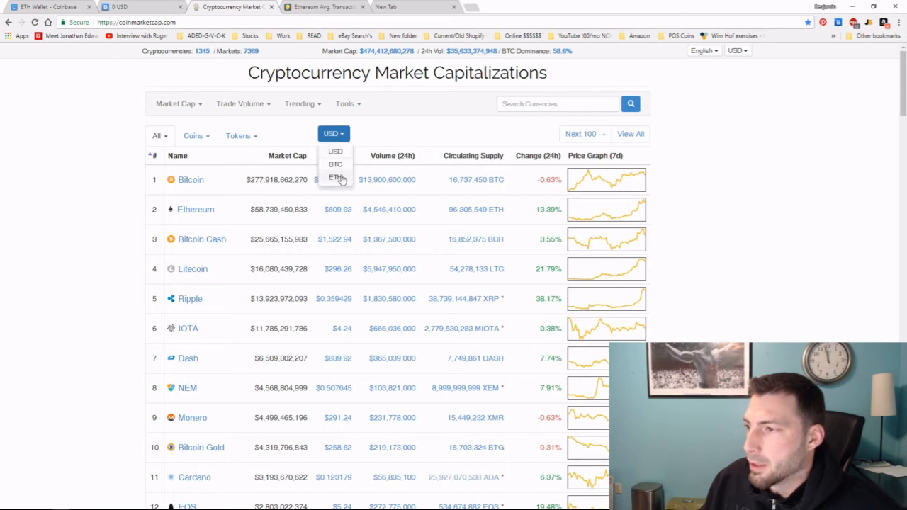
# Step: View the rankings priced in ETH, then switch back to US dollars
pyautogui.click(336, 177)
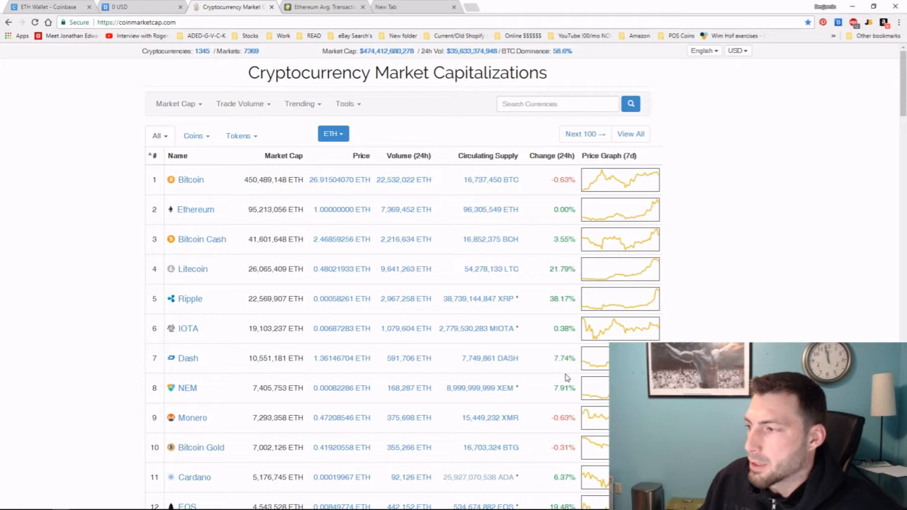
pyautogui.click(332, 133)
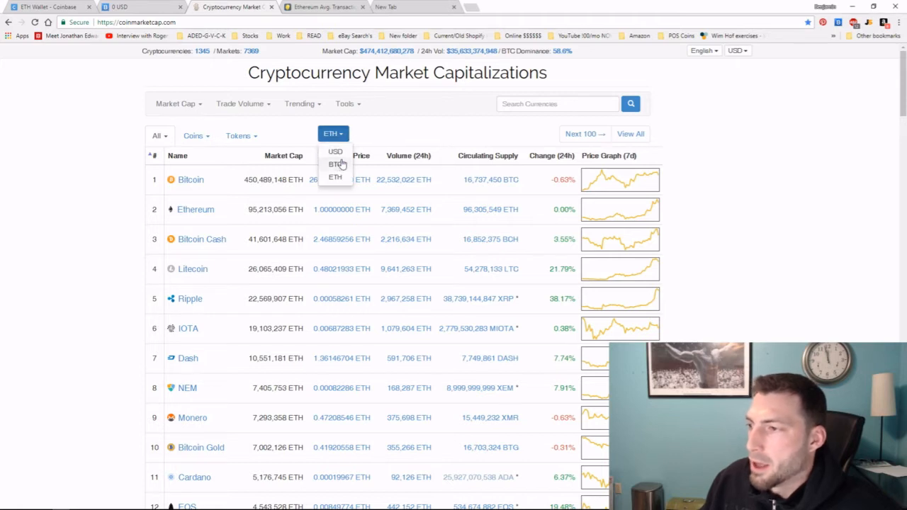
pyautogui.click(334, 150)
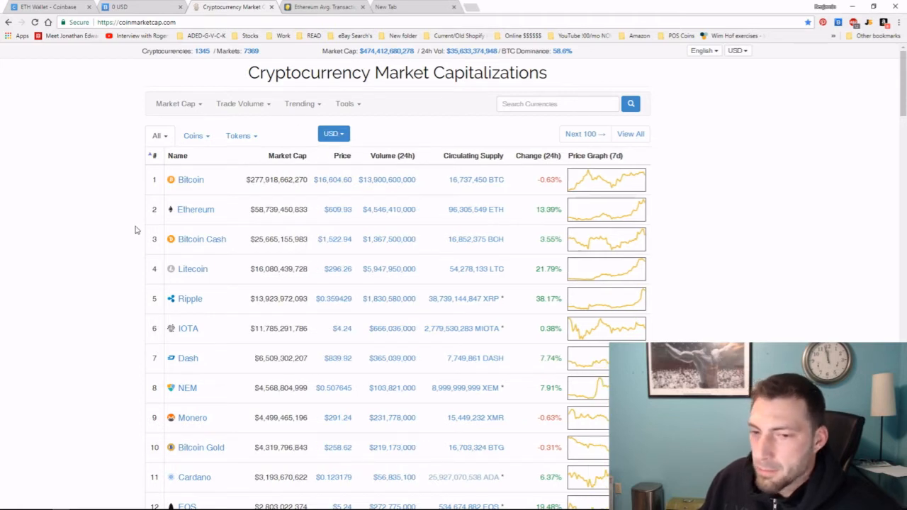
# Step: Browse the rankings list down past the top forty coins and back
pyautogui.scroll(-3)
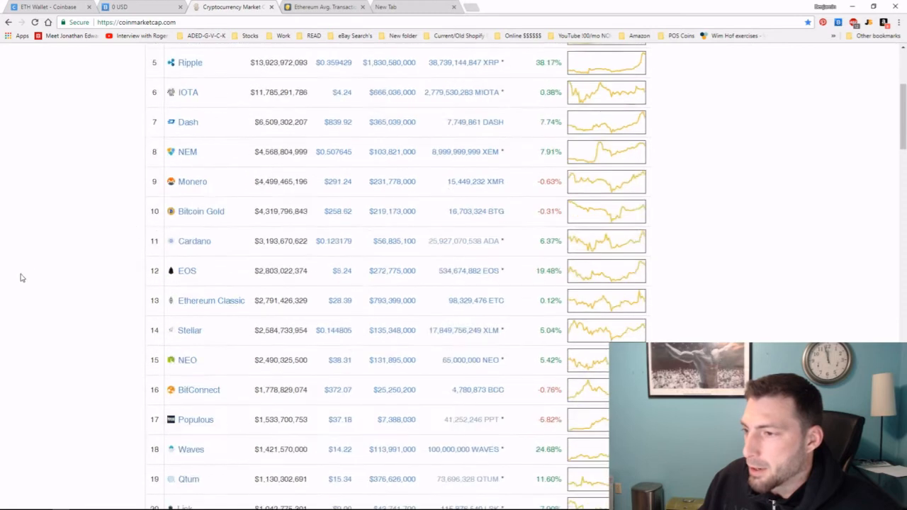
pyautogui.scroll(-3)
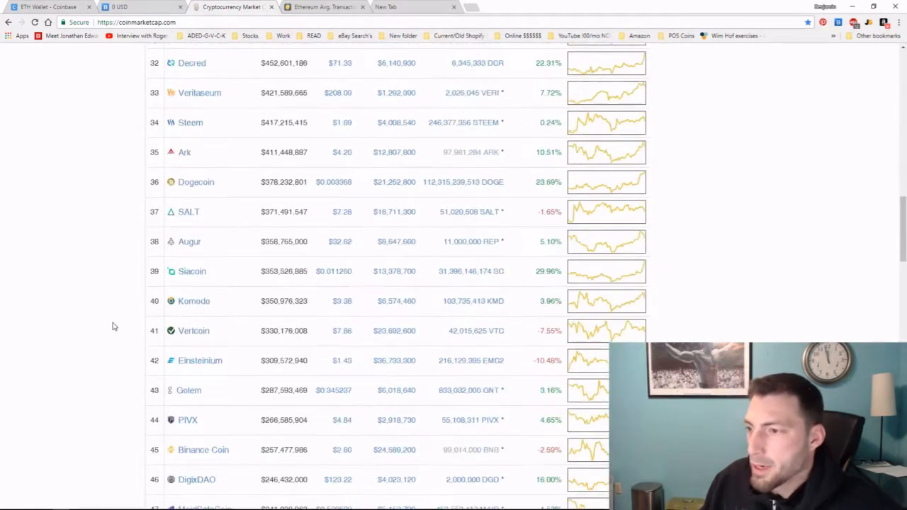
pyautogui.scroll(3)
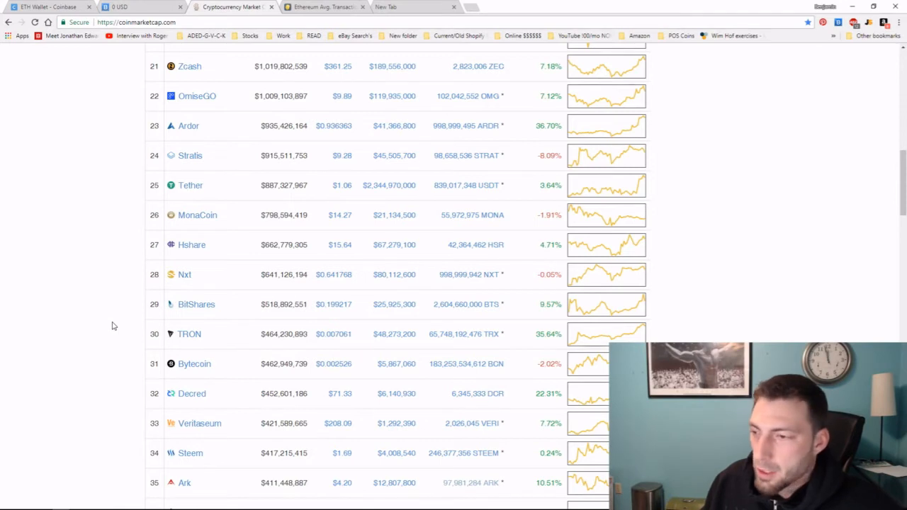
pyautogui.scroll(-3)
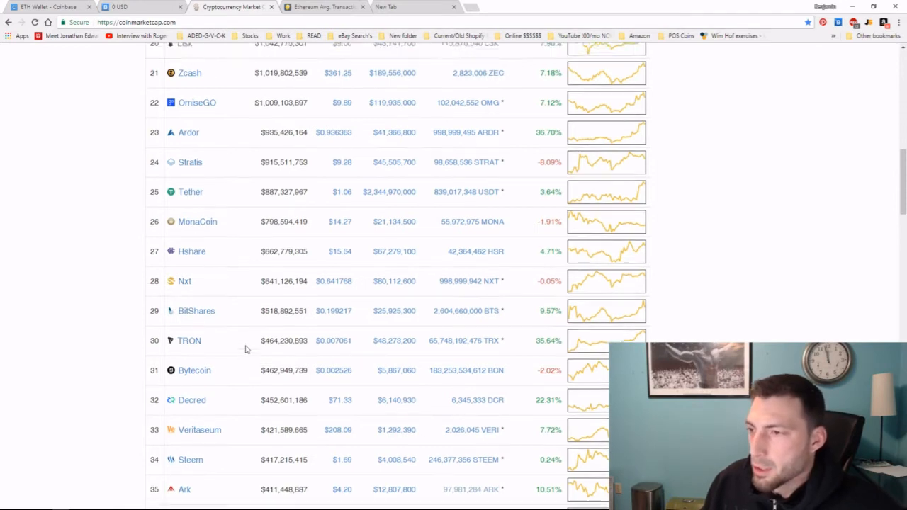
pyautogui.scroll(3)
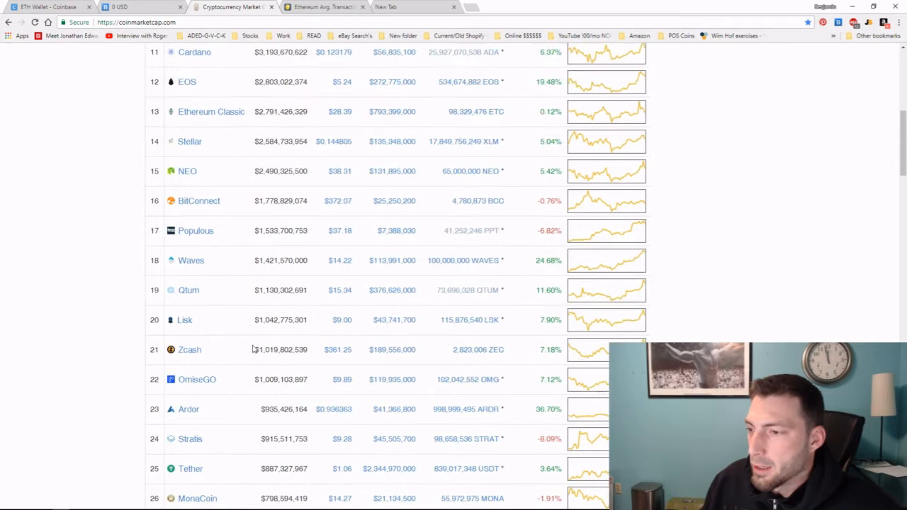
# Step: Show Zcash's Markets list of exchanges and trading pairs on its coin page
pyautogui.click(190, 349)
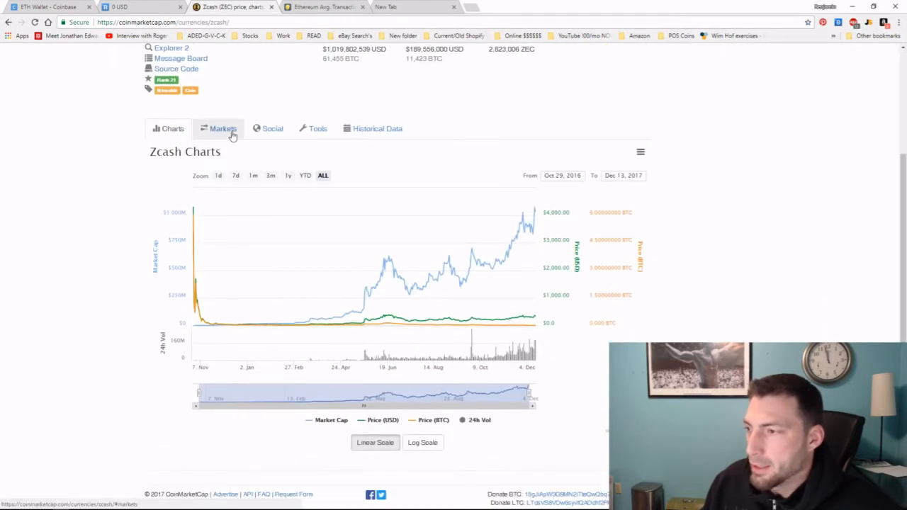
pyautogui.click(223, 128)
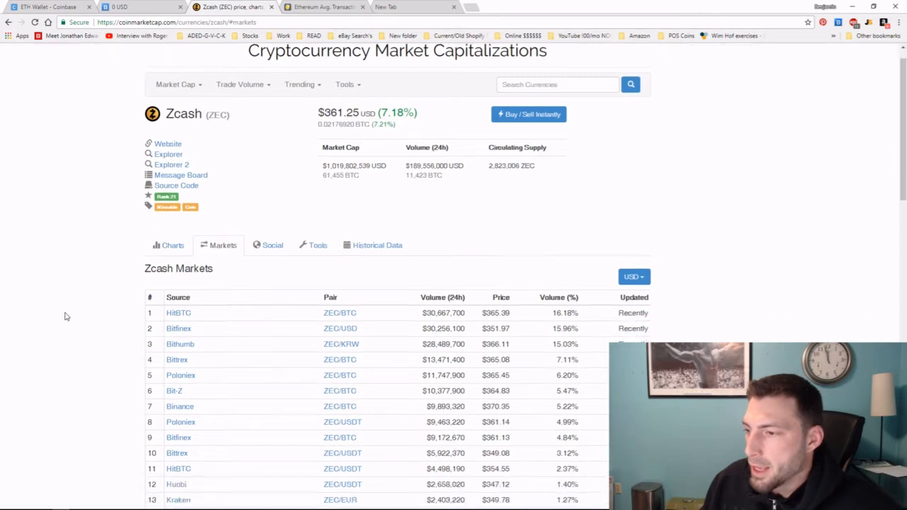
pyautogui.scroll(-3)
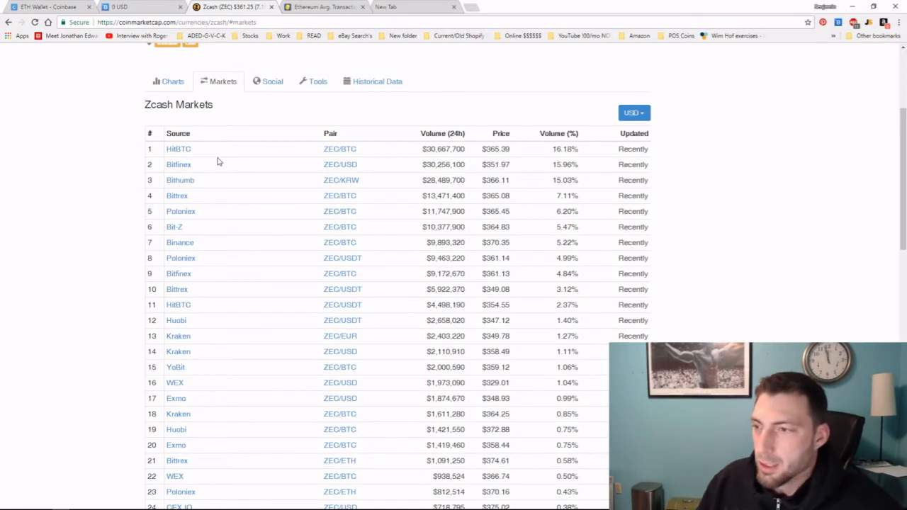
pyautogui.moveTo(85, 357)
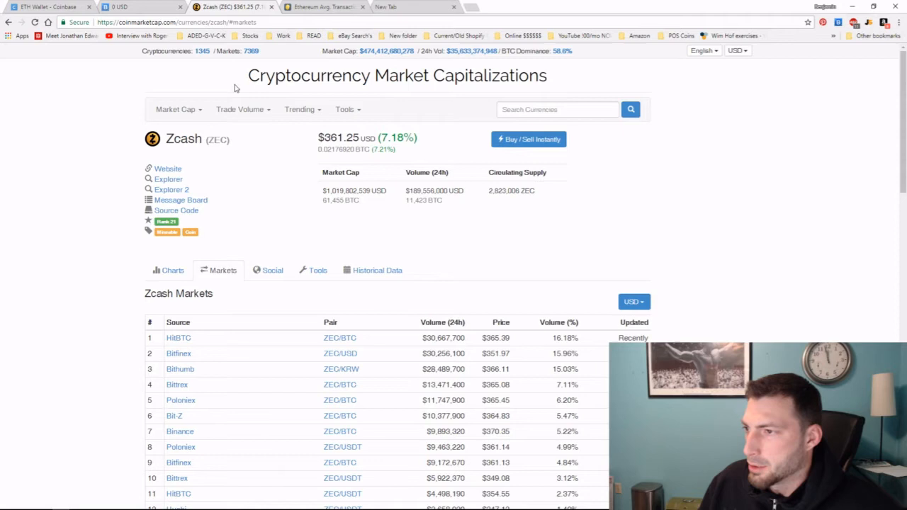
pyautogui.moveTo(195, 91)
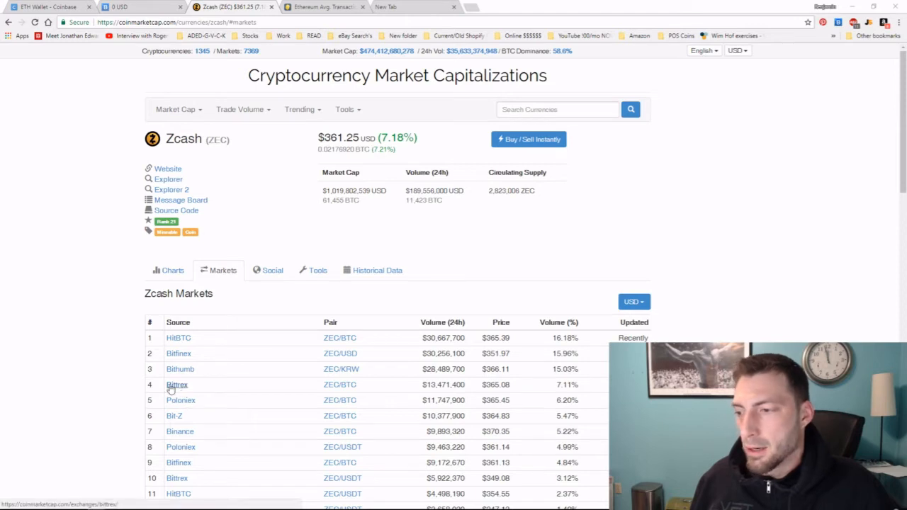
pyautogui.moveTo(170, 386)
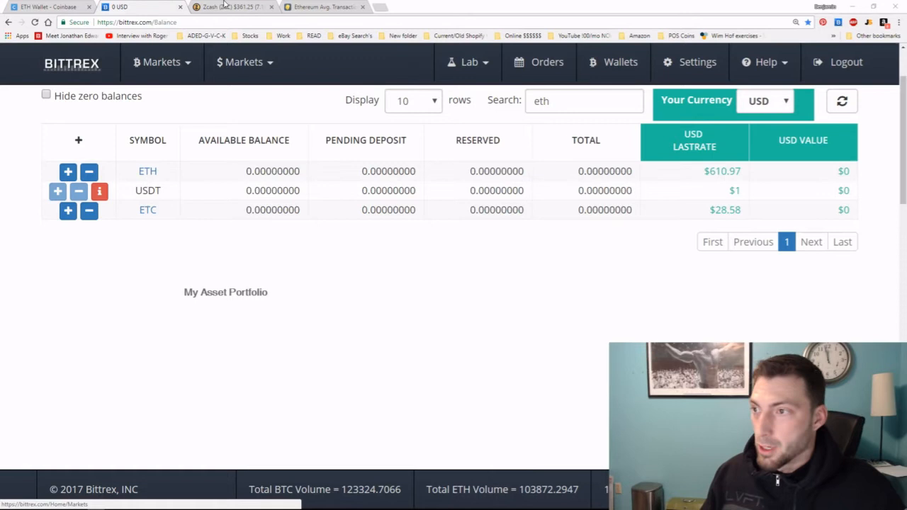
pyautogui.click(227, 5)
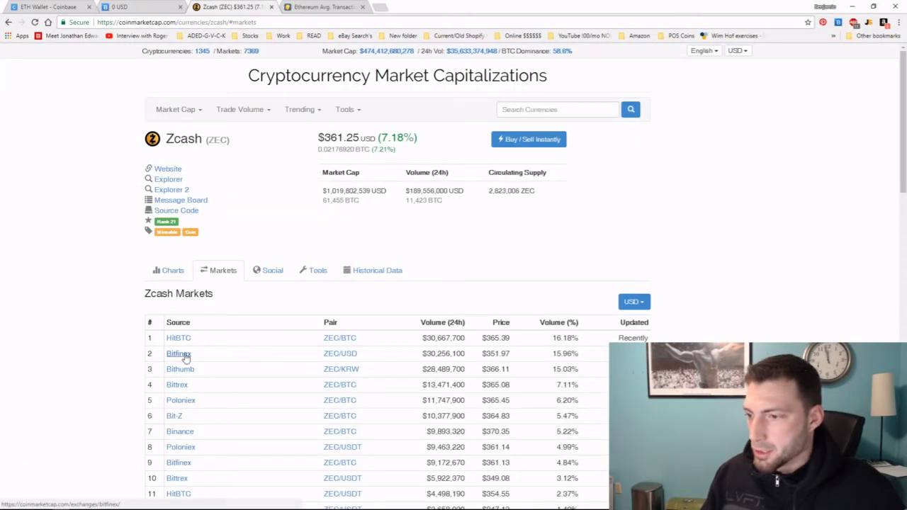
# Step: Show the Bittrex wallet balances filtered to eth with zero ETH, USDT and ETC
pyautogui.click(119, 8)
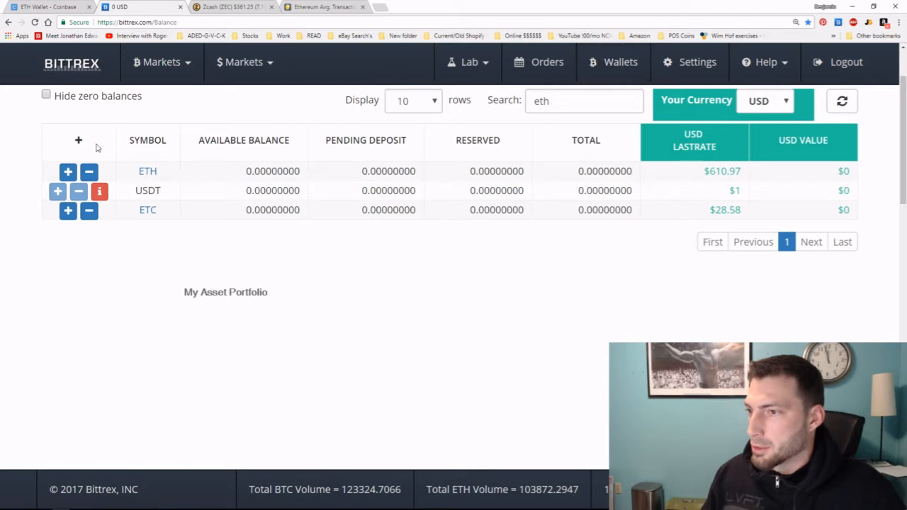
pyautogui.moveTo(93, 296)
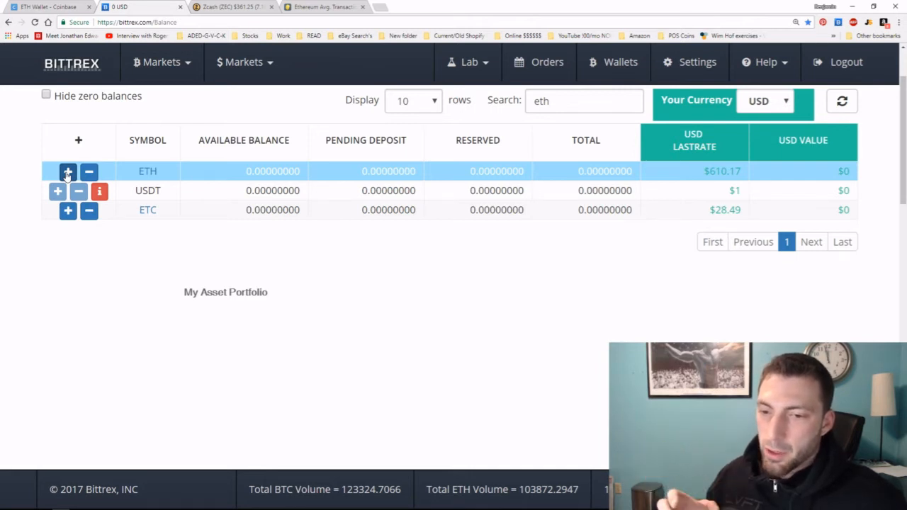
# Step: Select the Hex Addr in Bittrex's Deposit Ethereum dialog for copying
pyautogui.click(68, 170)
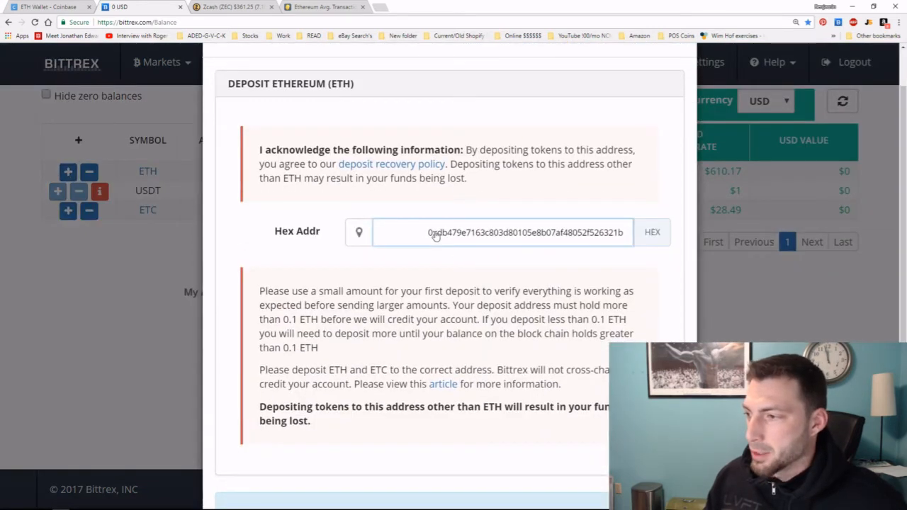
pyautogui.doubleClick(496, 233)
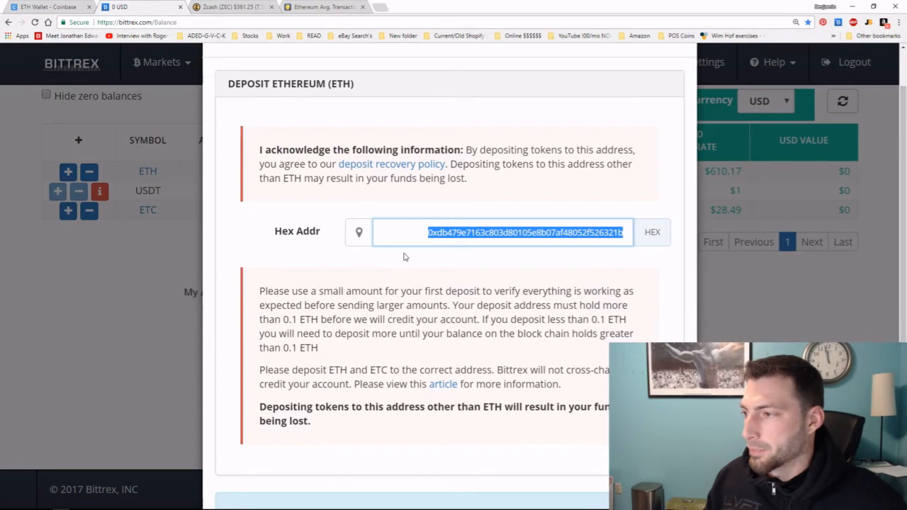
pyautogui.moveTo(465, 241)
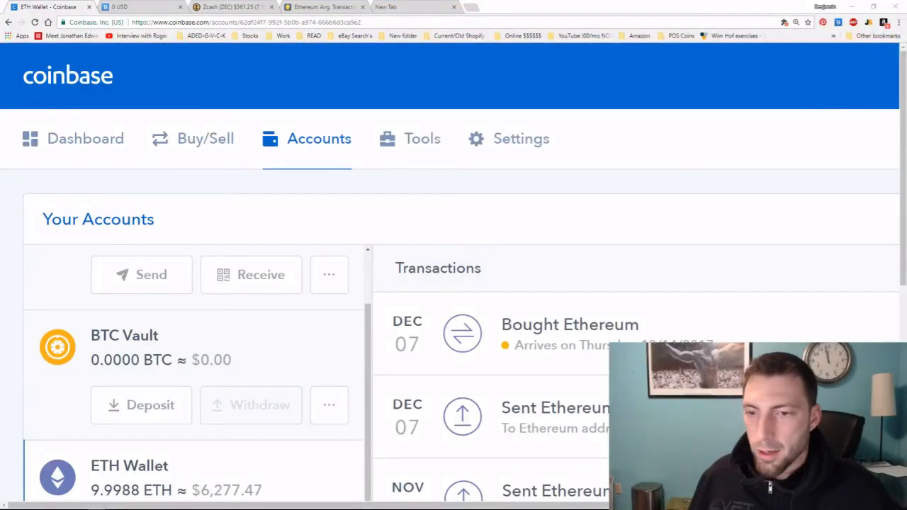
pyautogui.moveTo(300, 127)
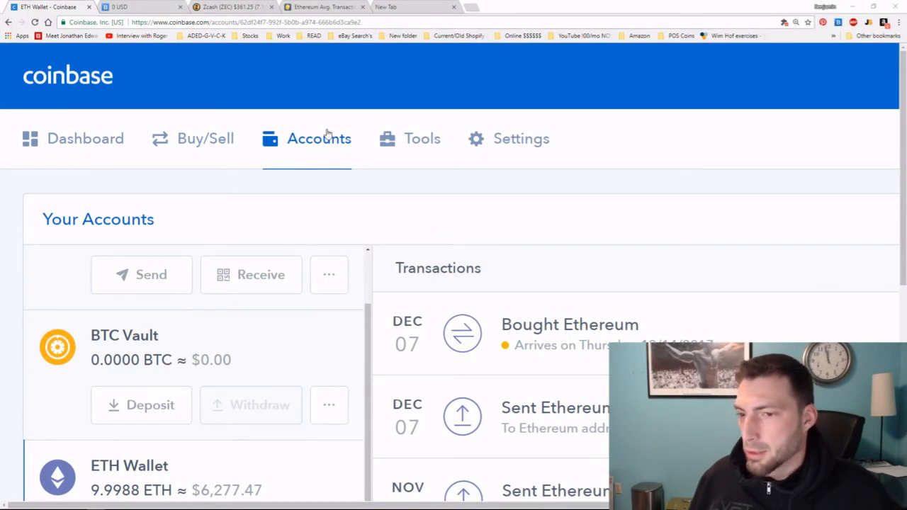
# Step: Bring the Coinbase ETH Wallet card with its 9.9988 ETH balance into view
pyautogui.scroll(-3)
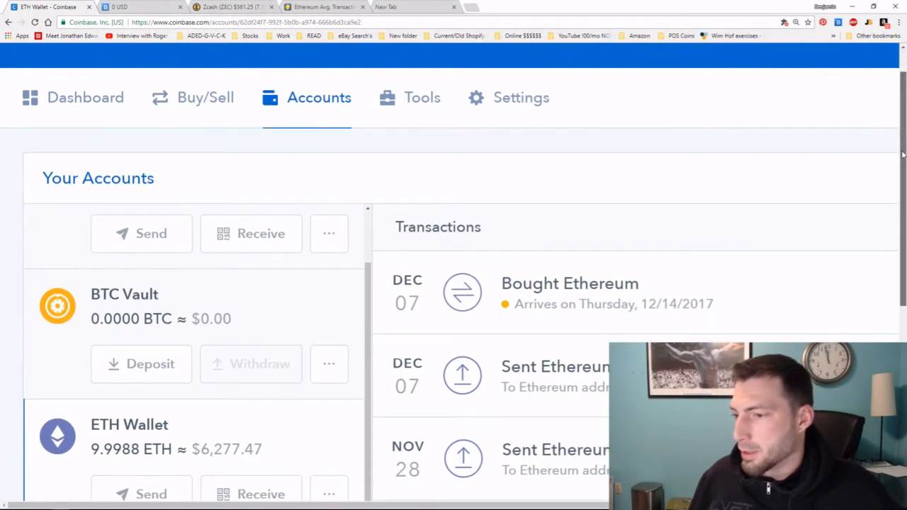
pyautogui.scroll(-3)
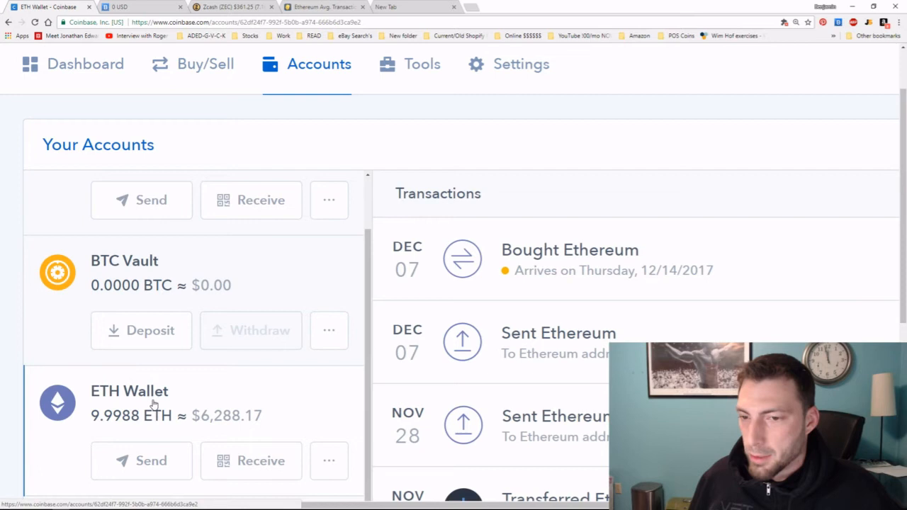
pyautogui.moveTo(157, 428)
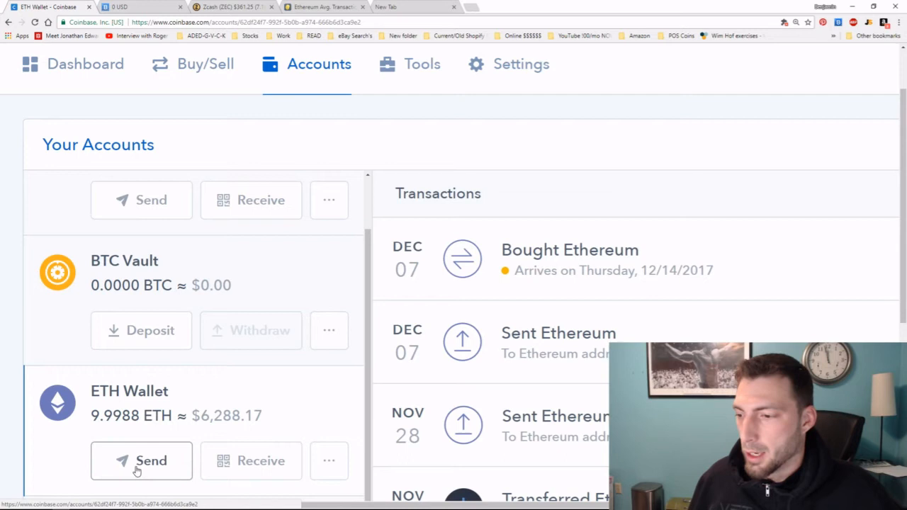
# Step: Fill the ETH send form with the Bittrex deposit address and a 10 USD amount
pyautogui.click(141, 460)
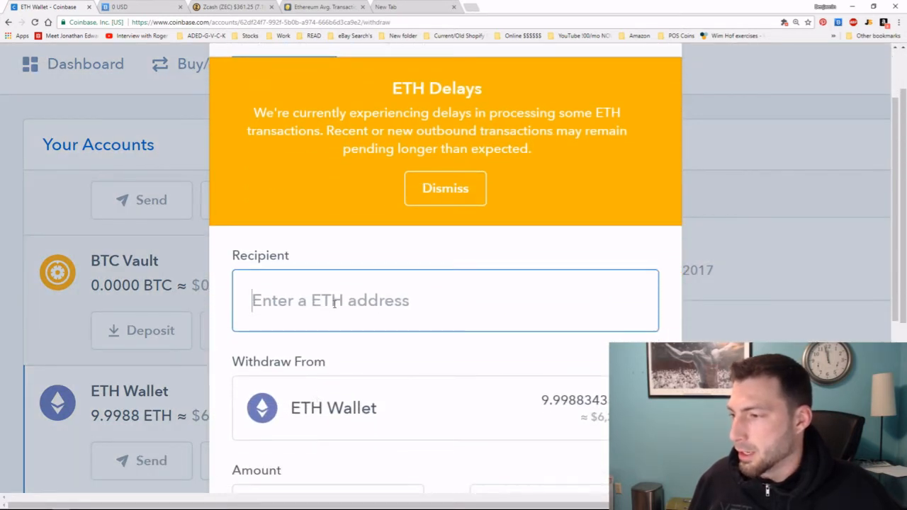
pyautogui.write('9e7163c803d80105e8b07af48052f526321b')
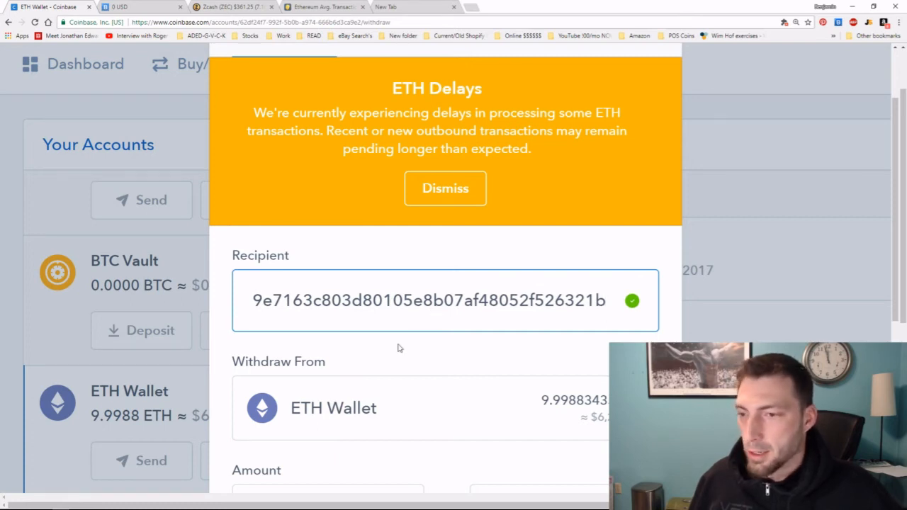
pyautogui.click(445, 187)
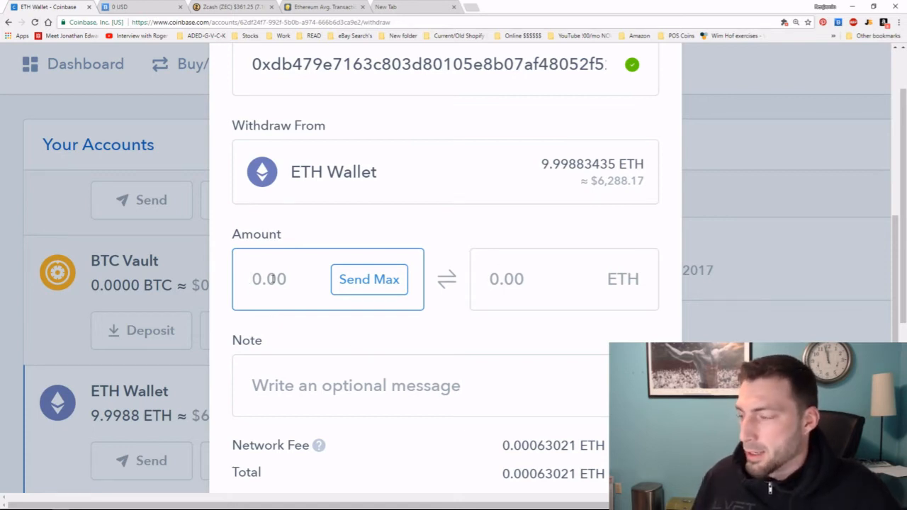
pyautogui.click(298, 278)
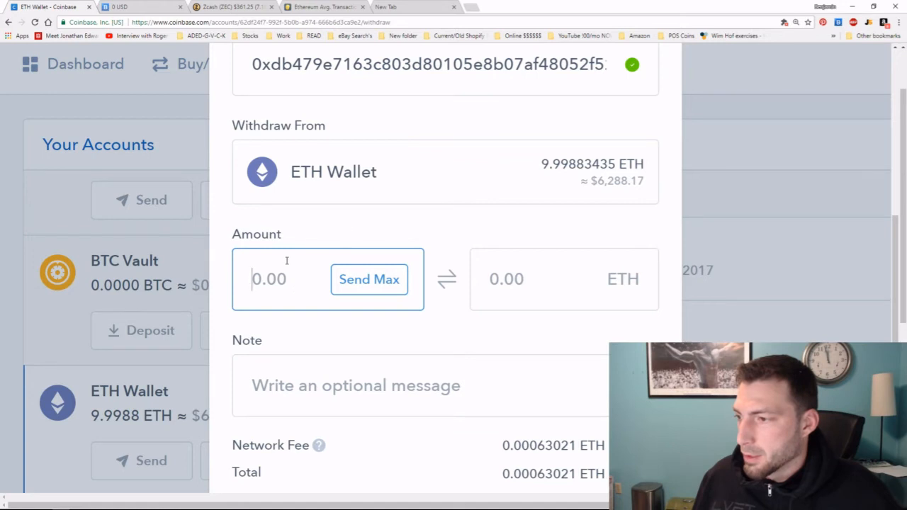
pyautogui.write('10')
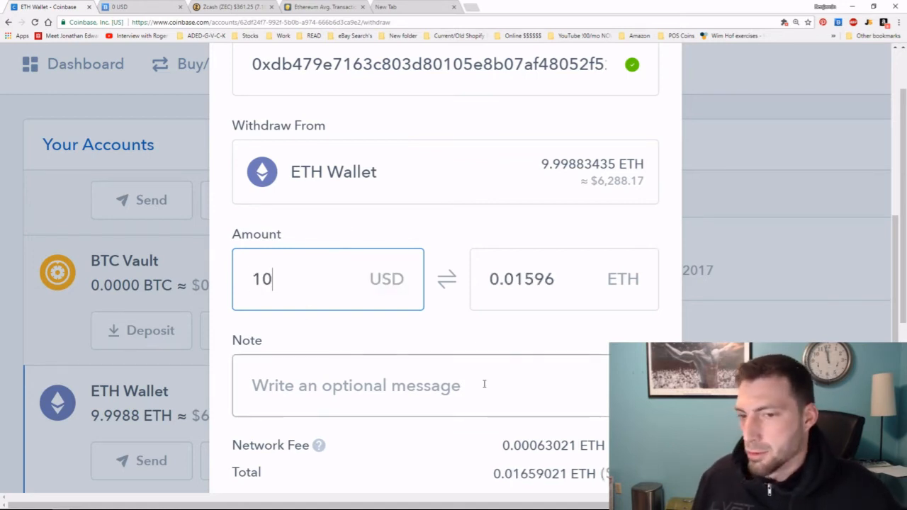
pyautogui.scroll(-3)
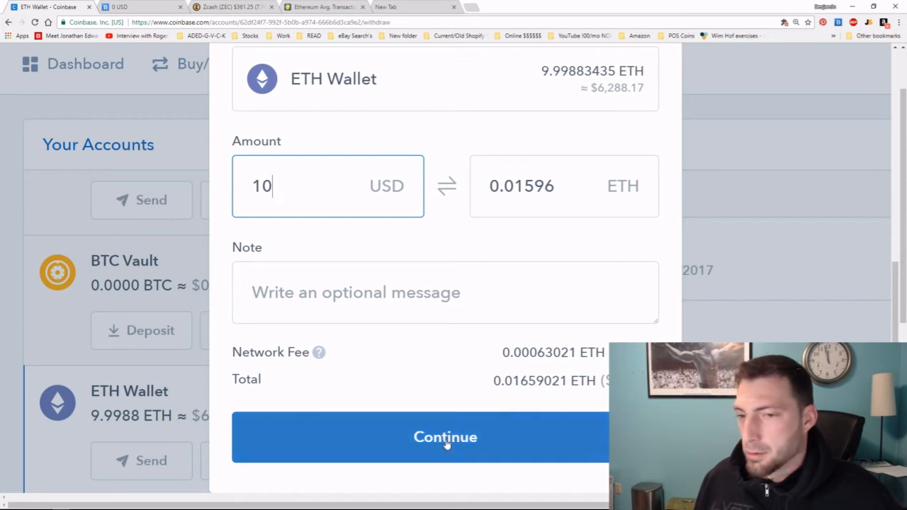
# Step: Confirm the send of 0.01596 ETH ($10.00) to the Bittrex address
pyautogui.click(445, 437)
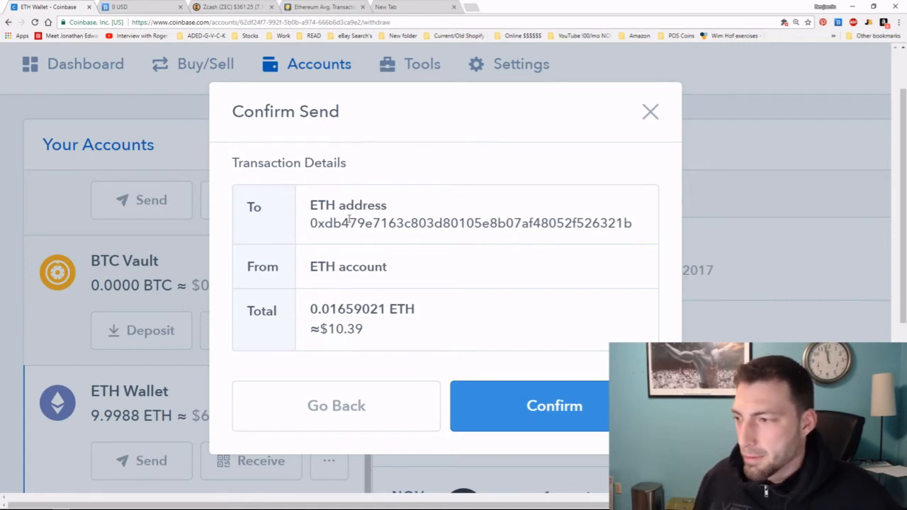
pyautogui.moveTo(643, 232)
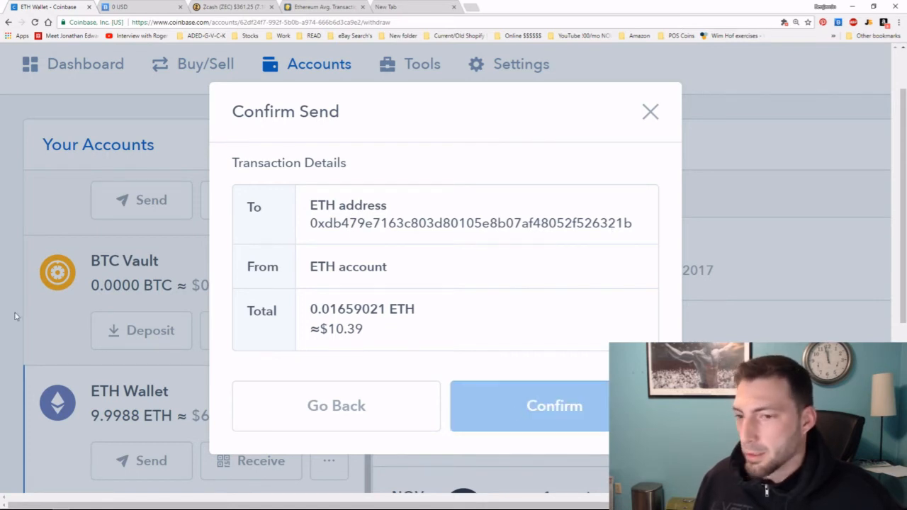
pyautogui.click(554, 405)
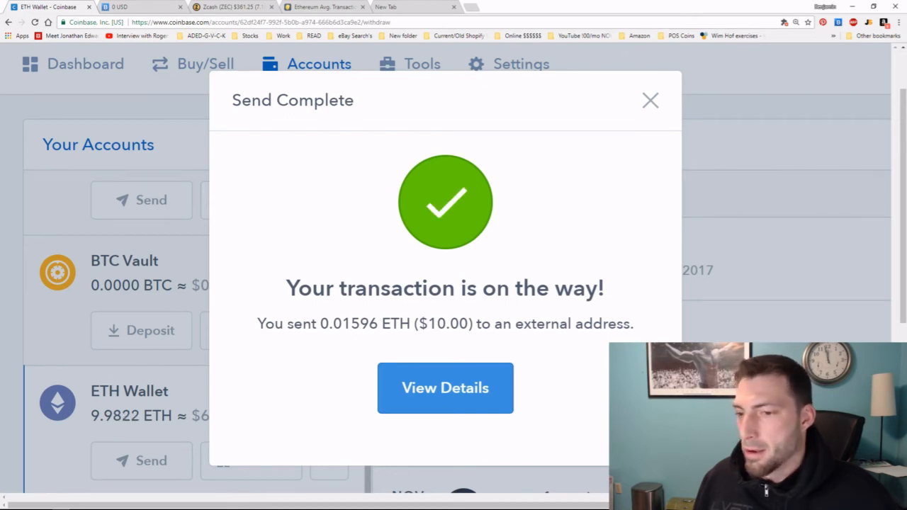
pyautogui.click(139, 7)
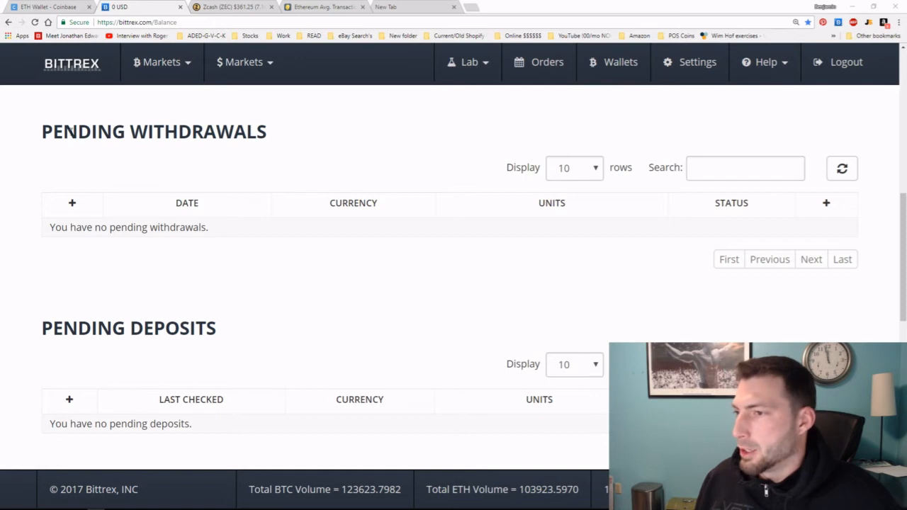
pyautogui.moveTo(179, 188)
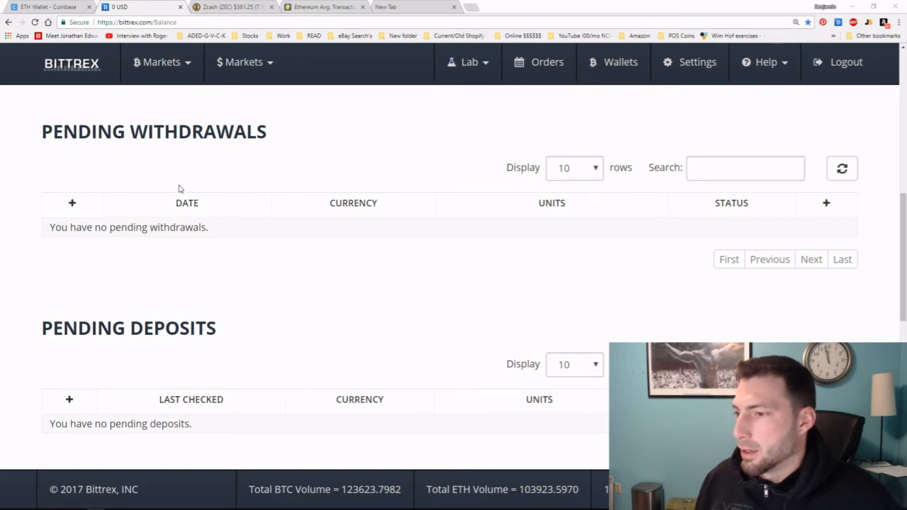
# Step: Check Bittrex's Pending Deposits, which list none, then return to Coinbase
pyautogui.scroll(-3)
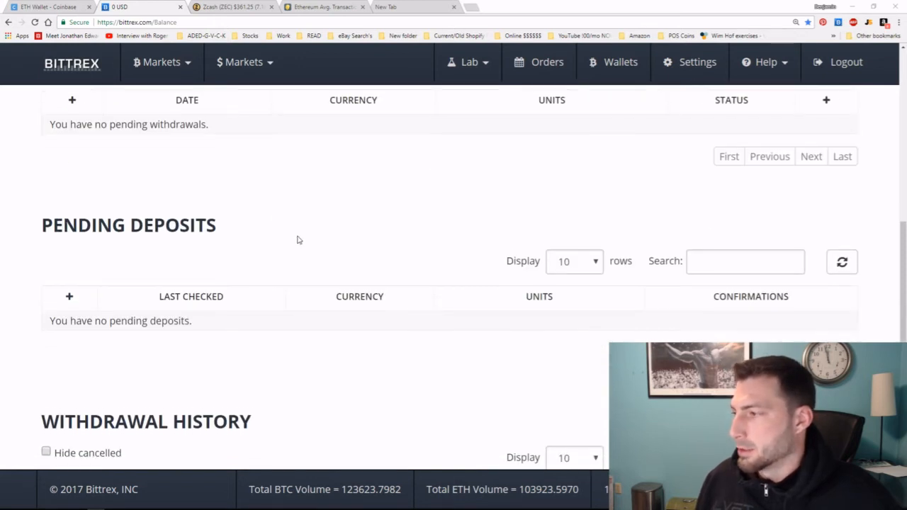
pyautogui.scroll(-3)
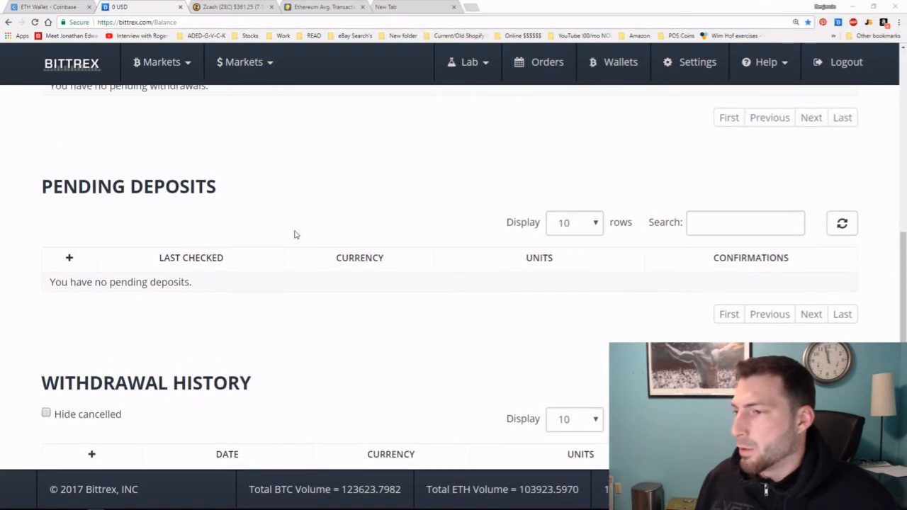
pyautogui.moveTo(228, 184)
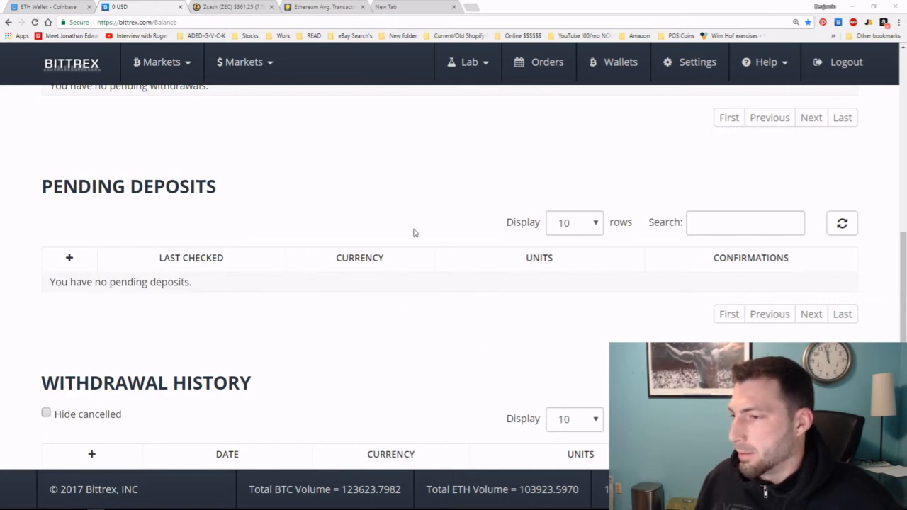
pyautogui.moveTo(309, 239)
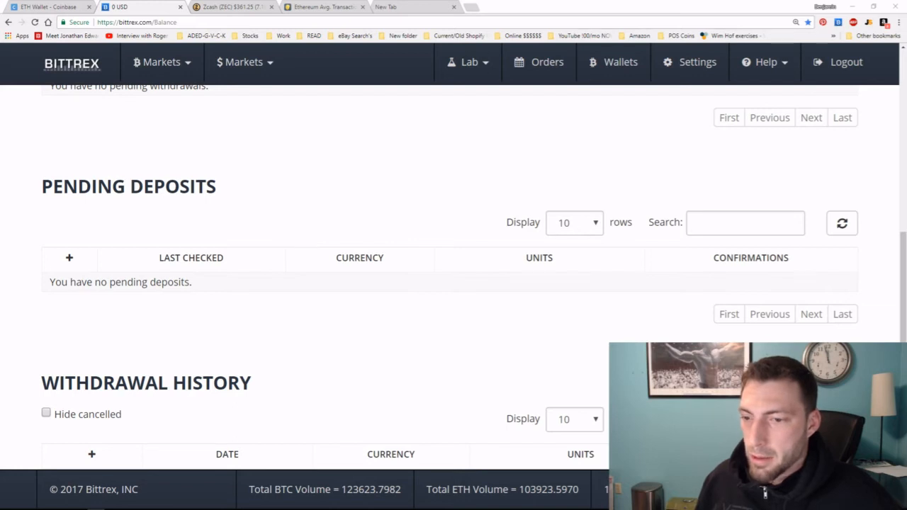
pyautogui.click(45, 6)
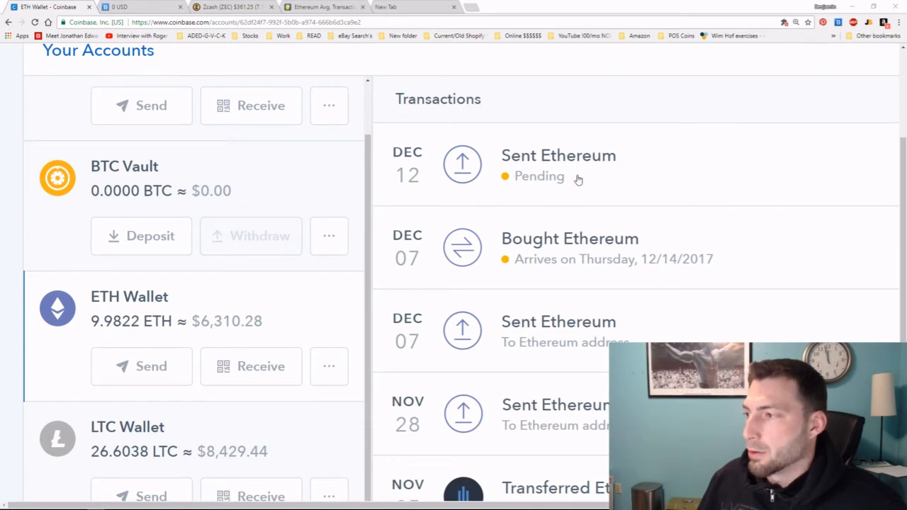
pyautogui.moveTo(599, 159)
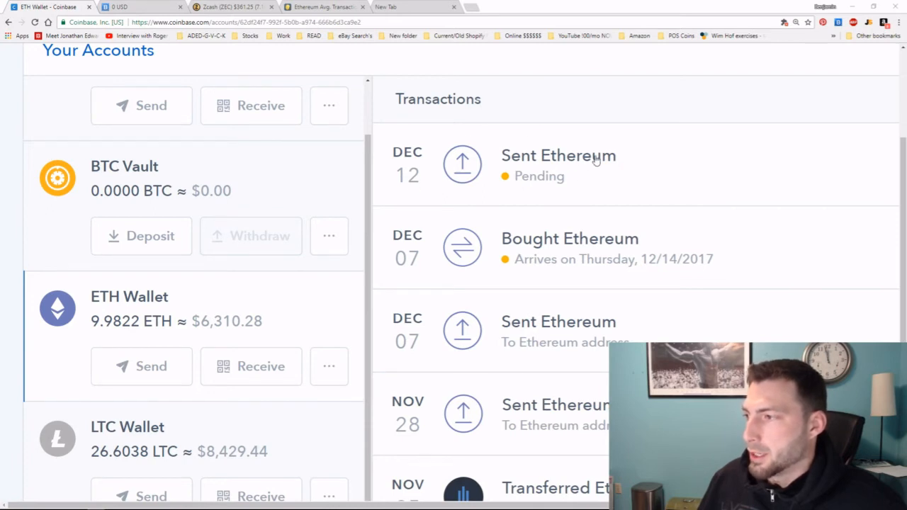
# Step: Review the pending −0.01659021 ETH send's recipient address and its 2 confirmations
pyautogui.click(558, 154)
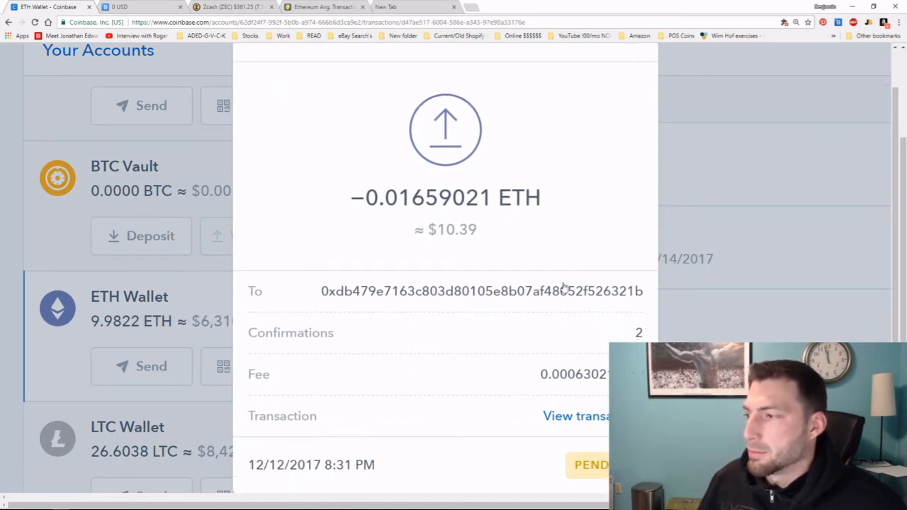
pyautogui.moveTo(482, 292)
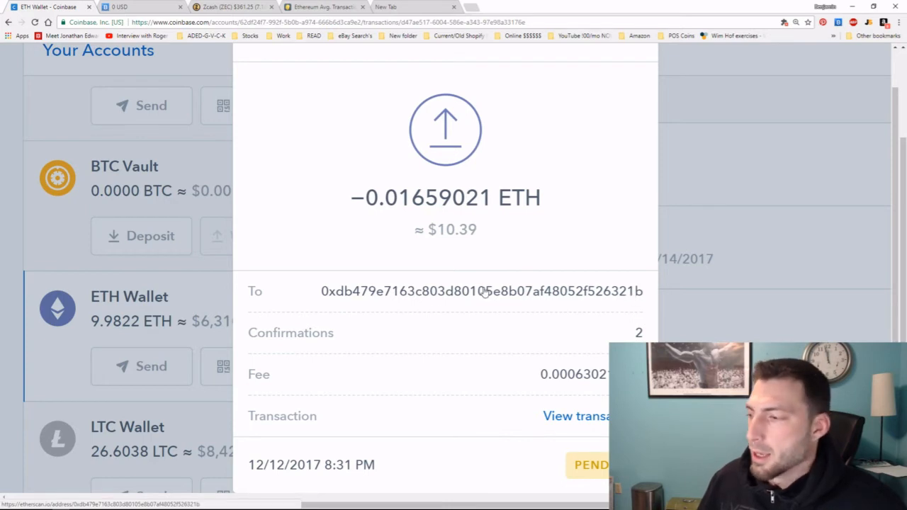
pyautogui.moveTo(340, 292)
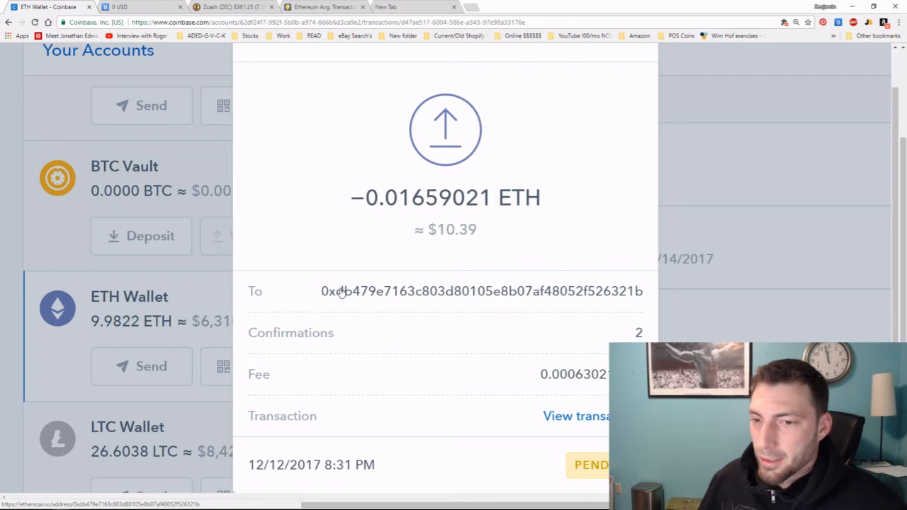
pyautogui.moveTo(333, 297)
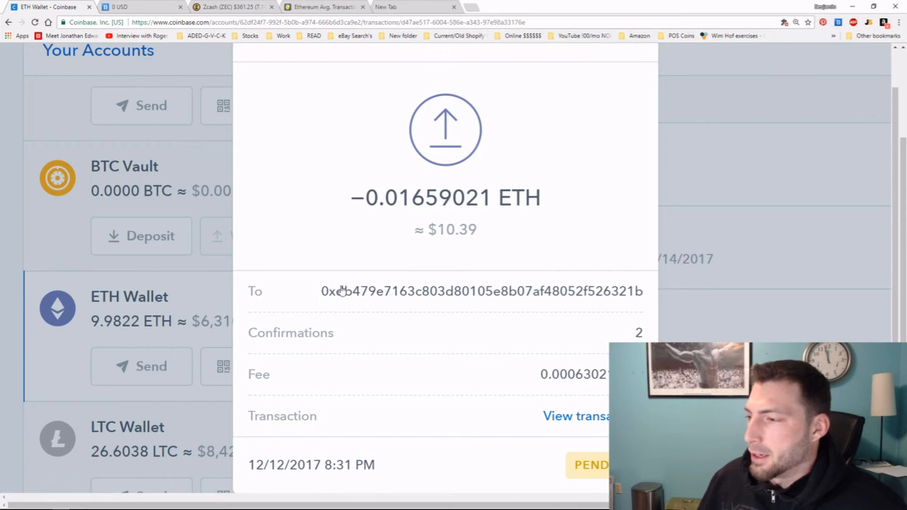
pyautogui.doubleClick(638, 332)
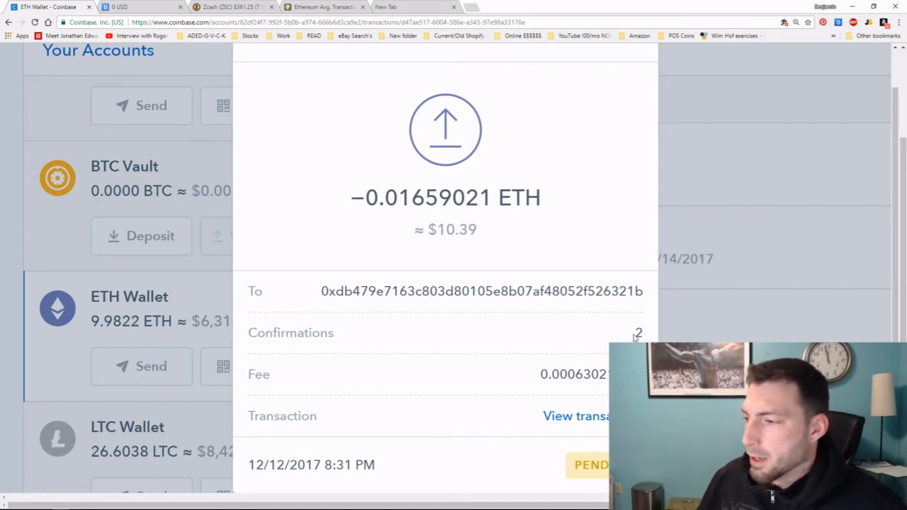
pyautogui.doubleClick(290, 334)
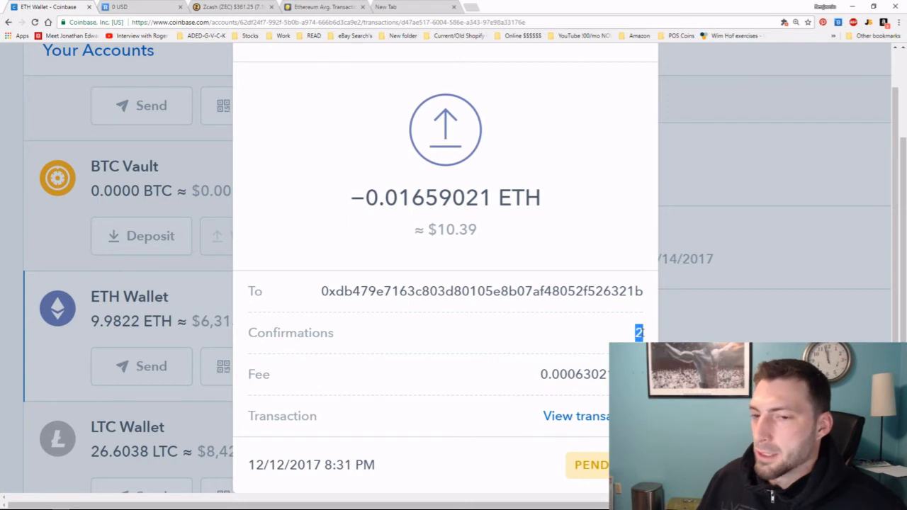
pyautogui.moveTo(655, 335)
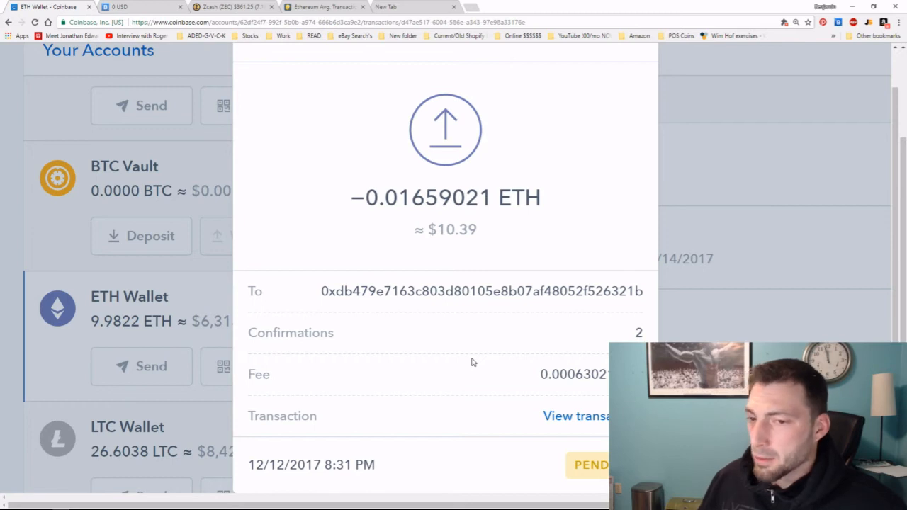
pyautogui.moveTo(476, 357)
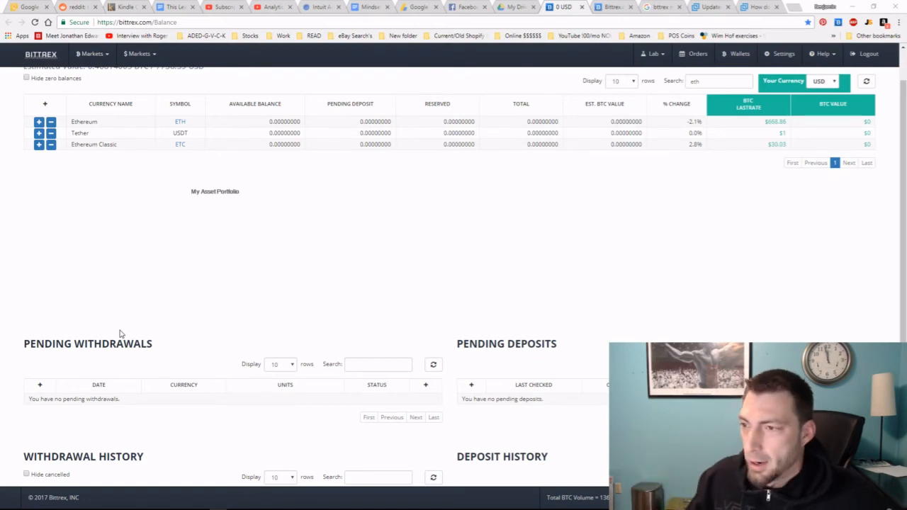
pyautogui.moveTo(116, 320)
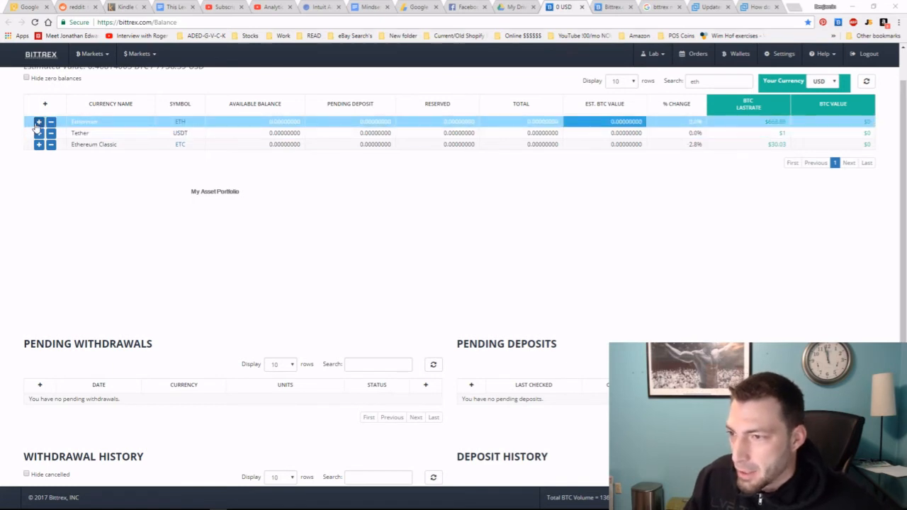
pyautogui.click(39, 122)
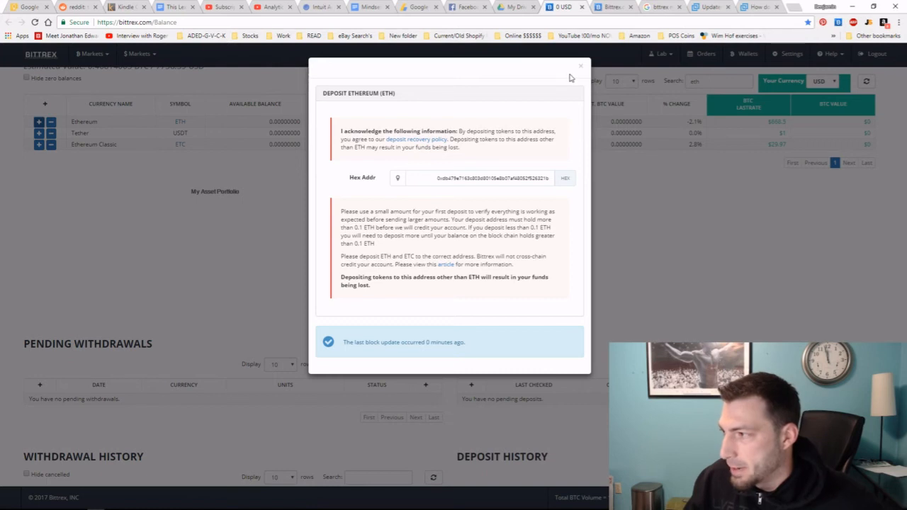
pyautogui.click(581, 67)
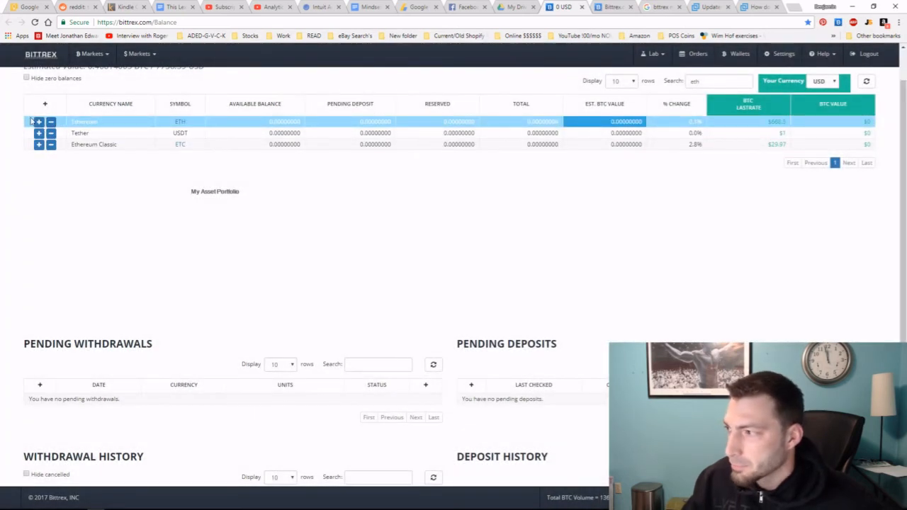
pyautogui.click(40, 122)
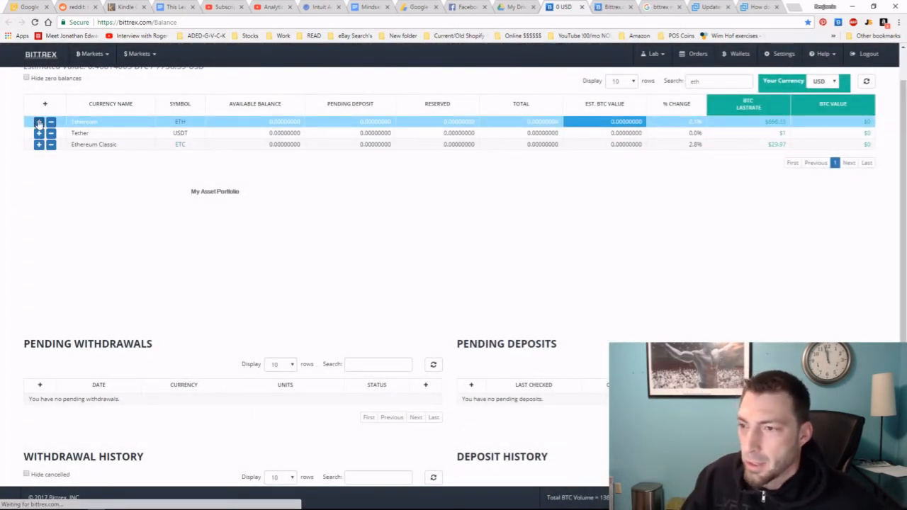
pyautogui.click(40, 122)
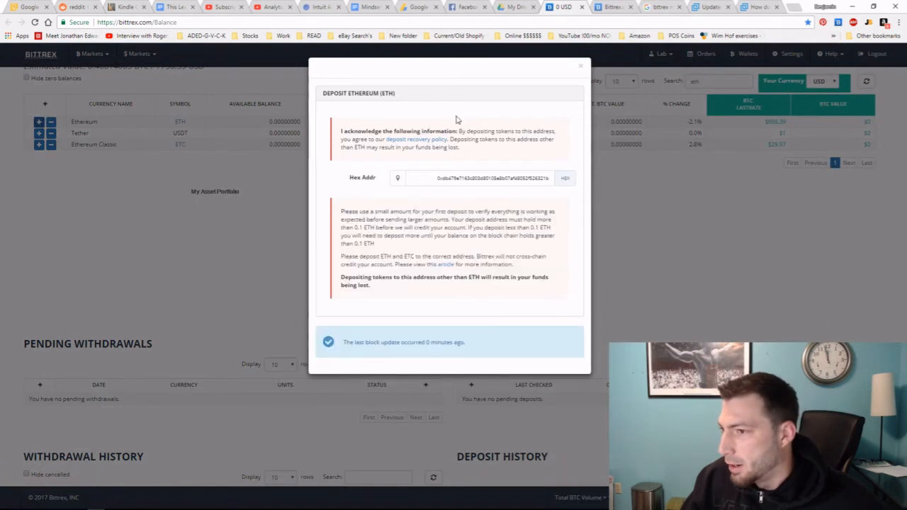
pyautogui.moveTo(39, 129)
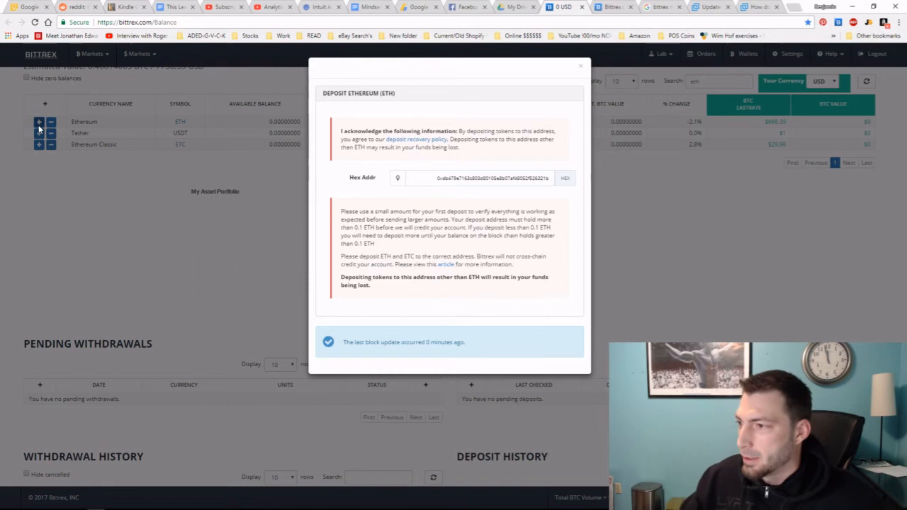
pyautogui.moveTo(426, 187)
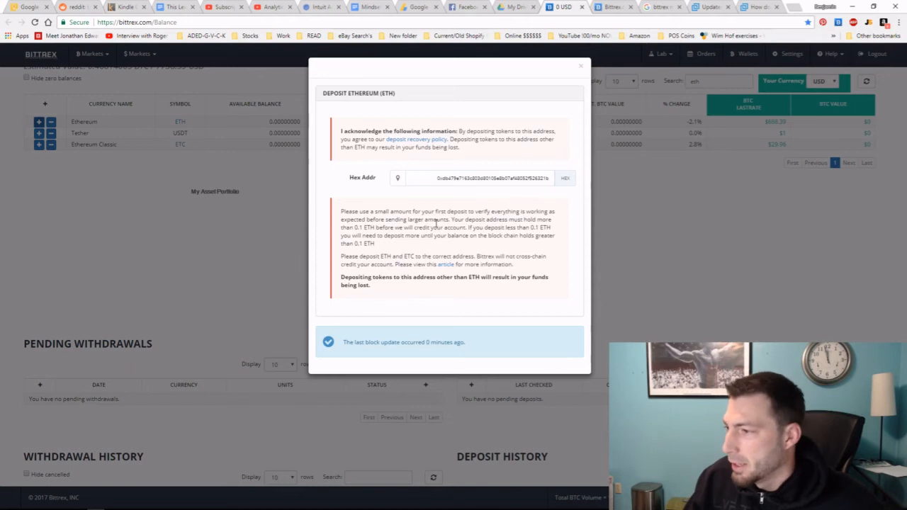
pyautogui.moveTo(452, 219); pyautogui.dragTo(456, 227)
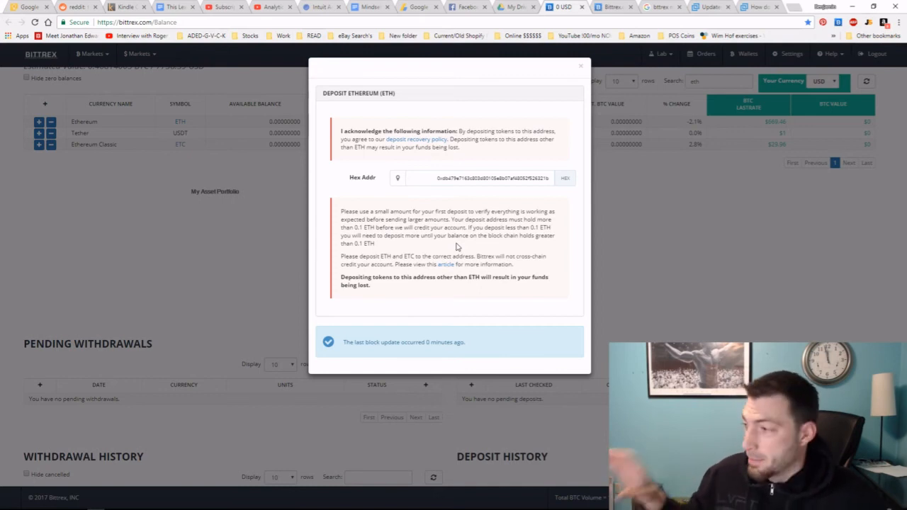
pyautogui.moveTo(576, 74)
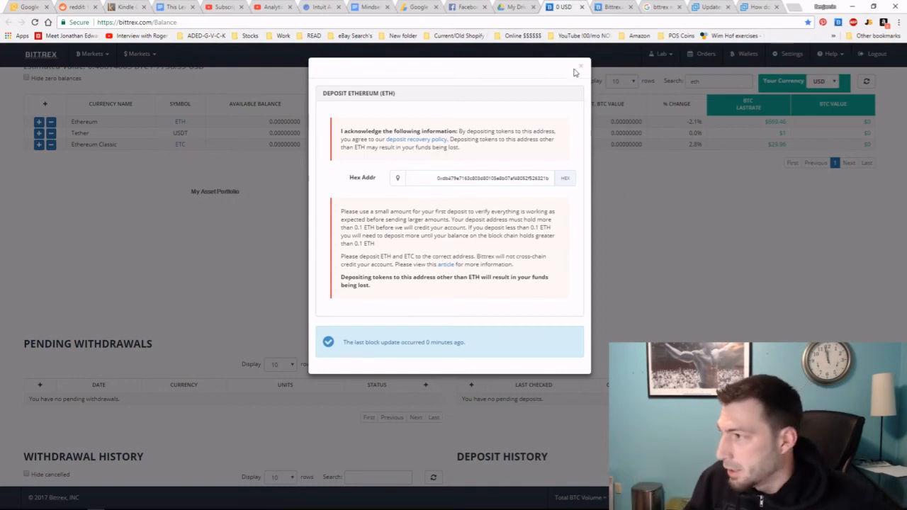
pyautogui.click(581, 67)
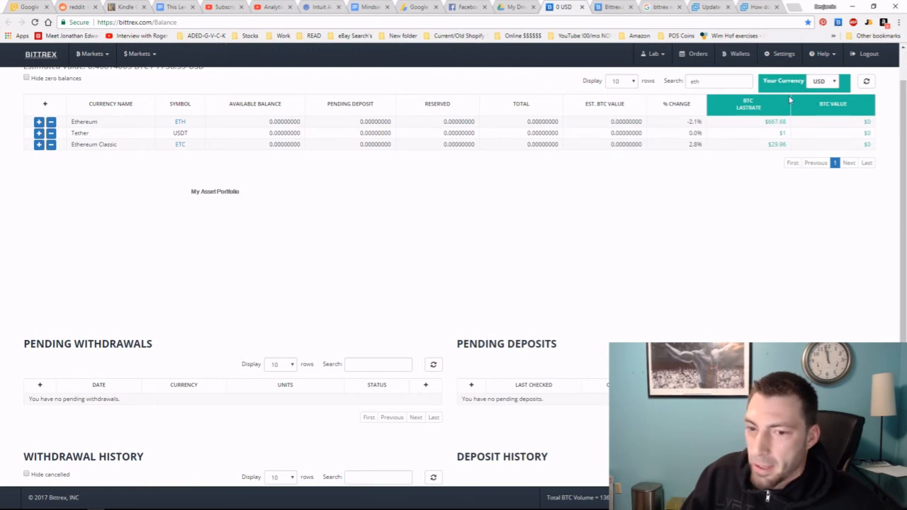
# Step: Check the balance extension's Your Currency setting, leaving it on USD
pyautogui.click(627, 145)
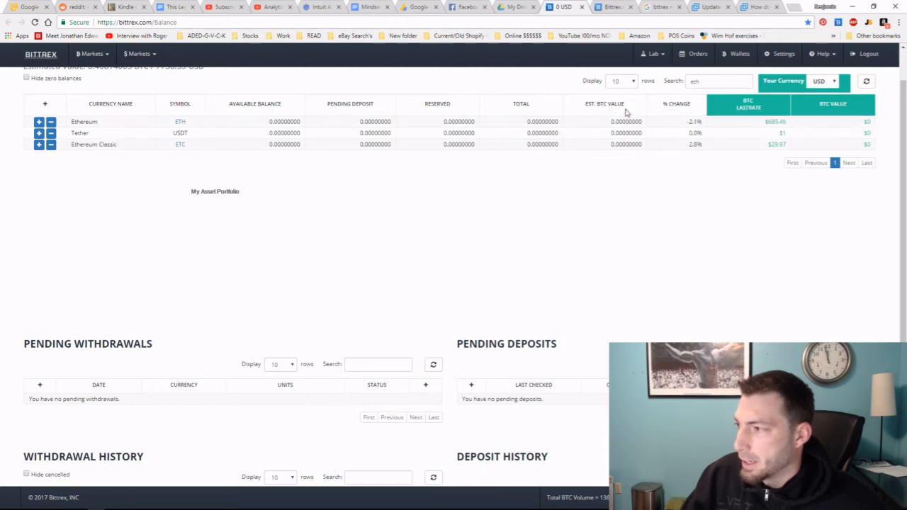
pyautogui.moveTo(144, 115)
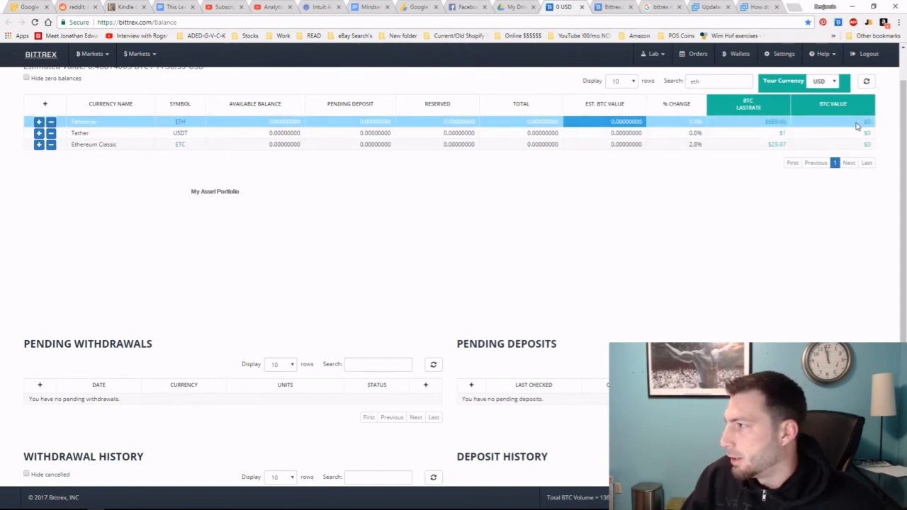
pyautogui.moveTo(766, 137)
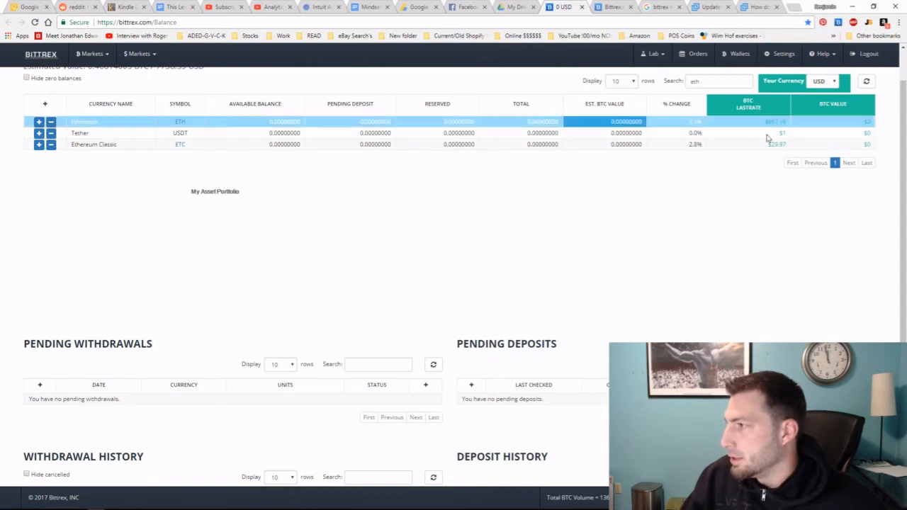
pyautogui.click(824, 81)
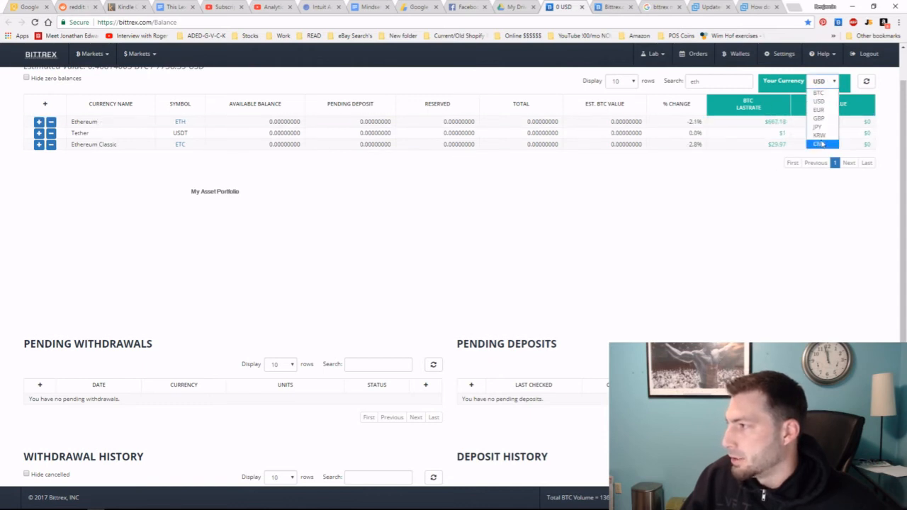
pyautogui.click(823, 81)
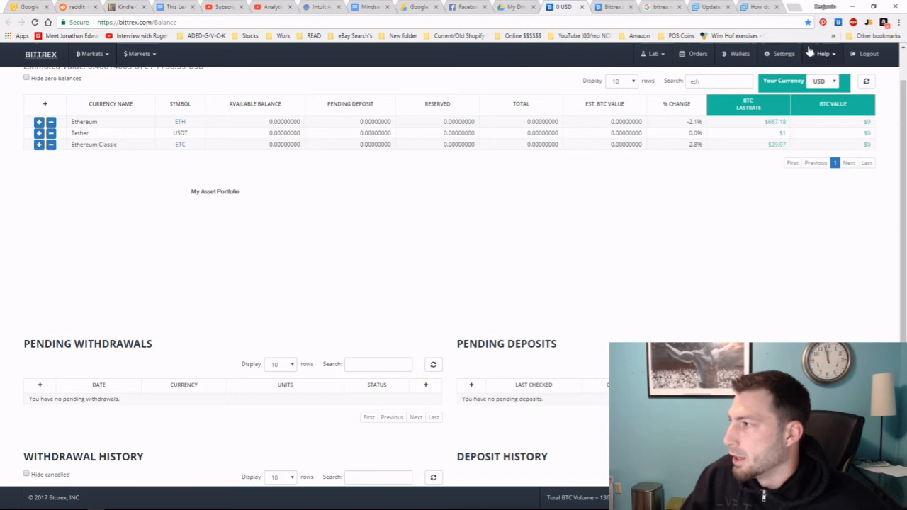
pyautogui.moveTo(839, 23)
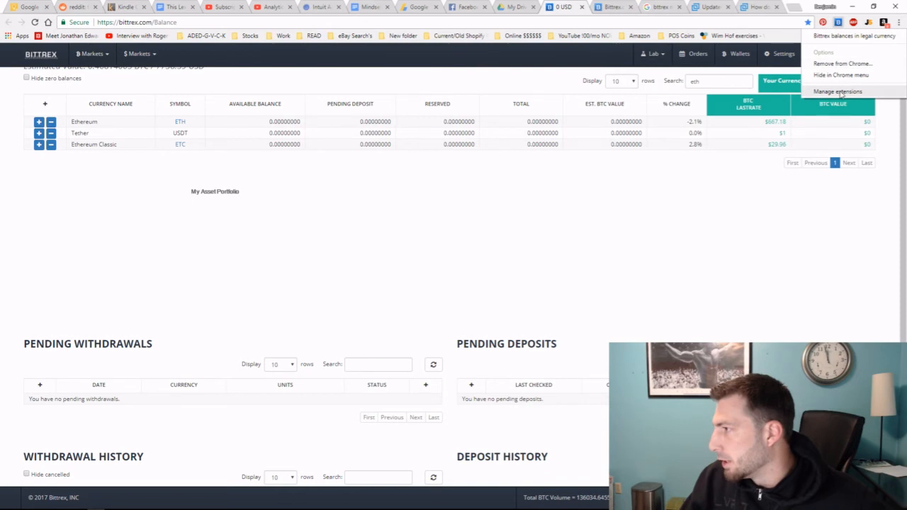
# Step: Check the Bittrex legal-currency balances extension is enabled in Chrome, then return to Bittrex markets
pyautogui.click(840, 91)
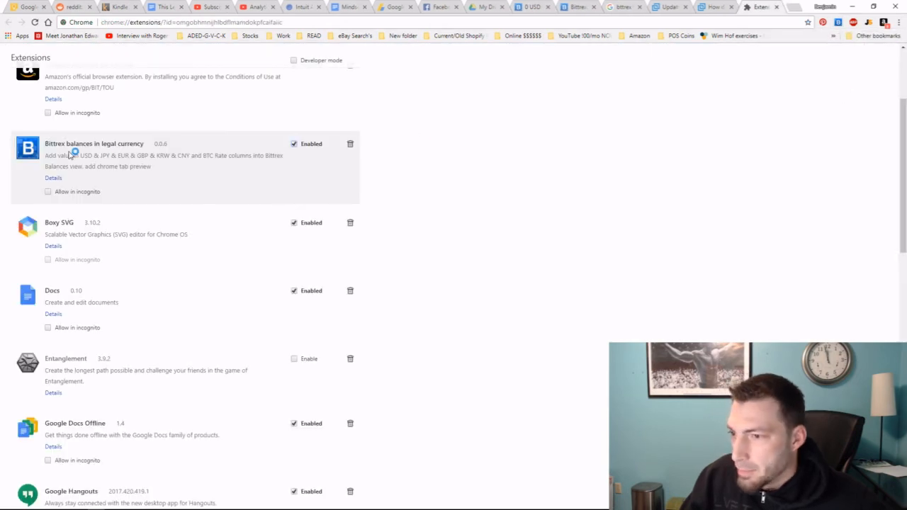
pyautogui.moveTo(53, 158)
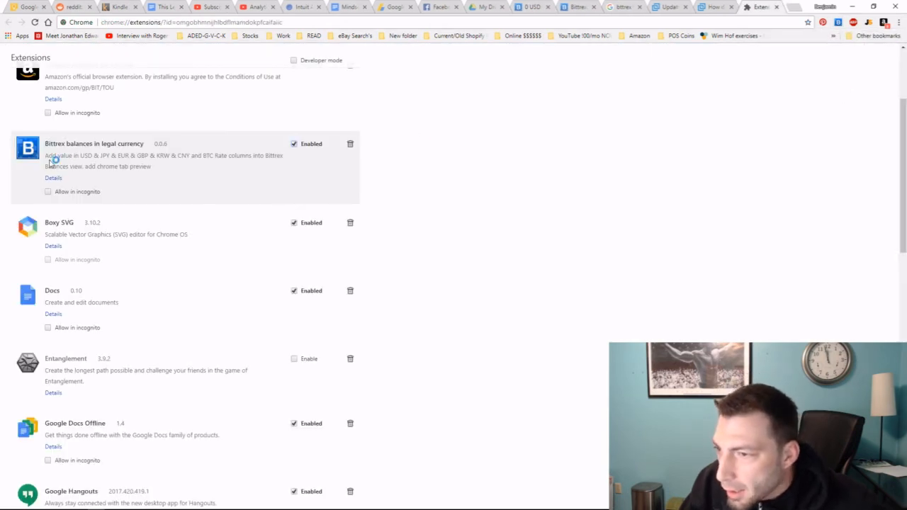
pyautogui.moveTo(154, 146)
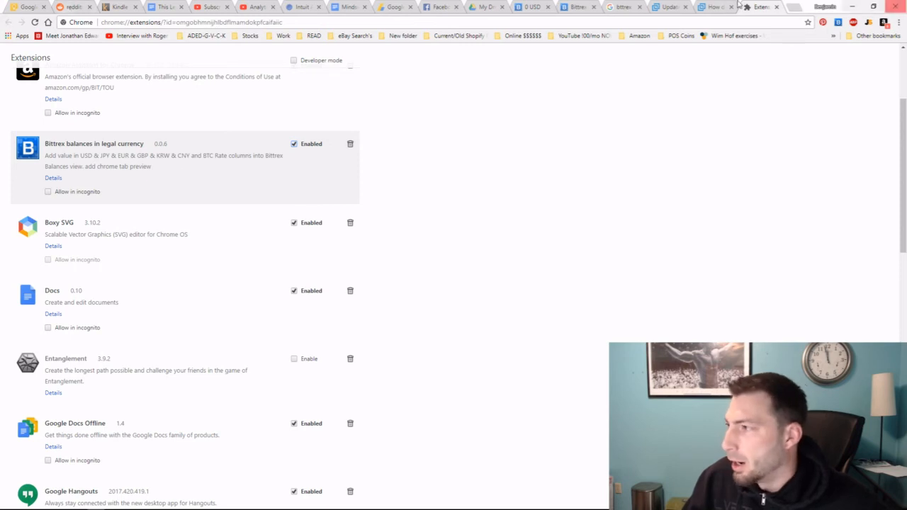
pyautogui.click(574, 7)
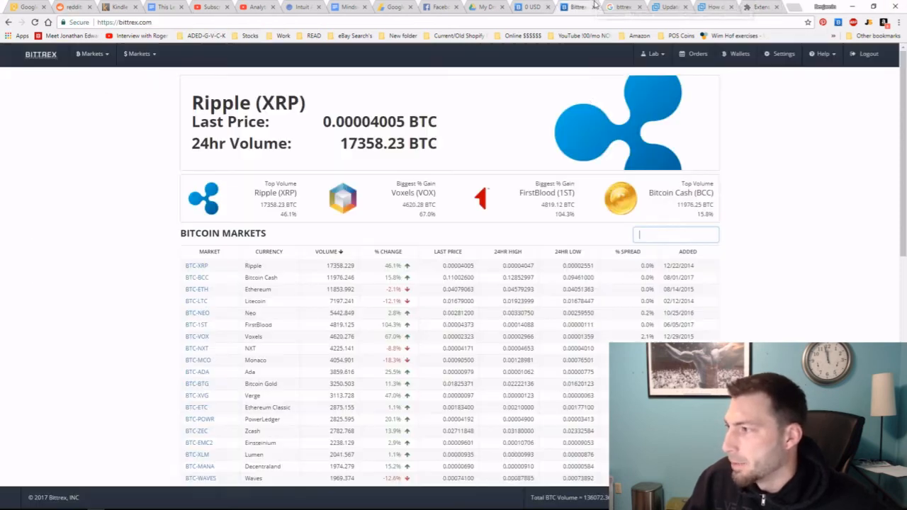
# Step: Go from the Bittrex markets home to Wallets and reopen the Ethereum deposit window
pyautogui.click(343, 198)
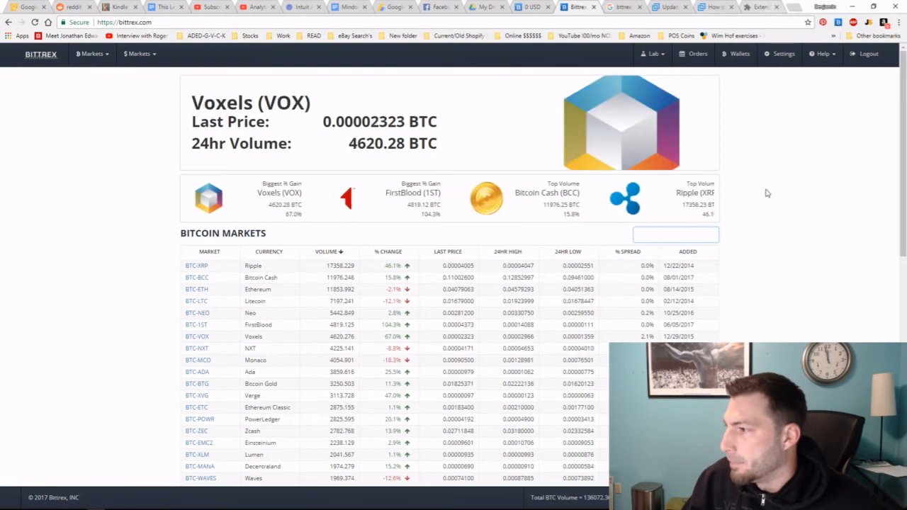
pyautogui.scroll(-3)
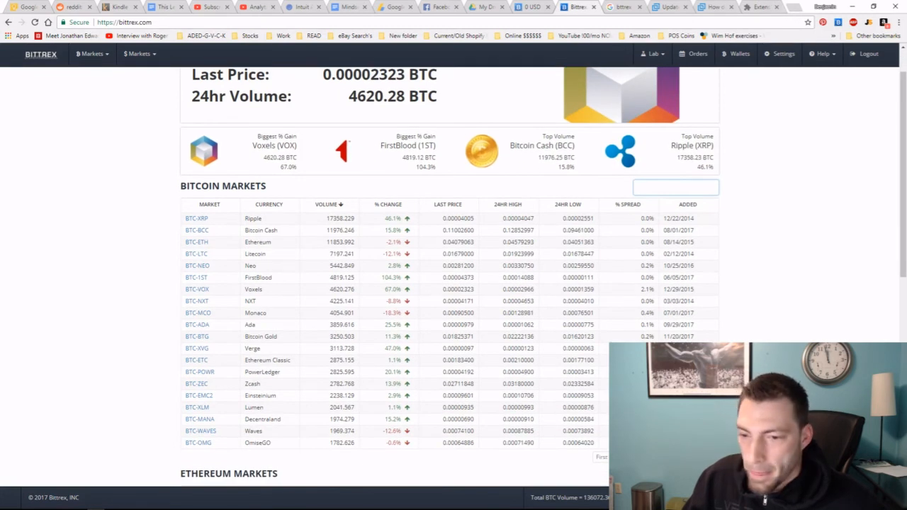
pyautogui.click(738, 54)
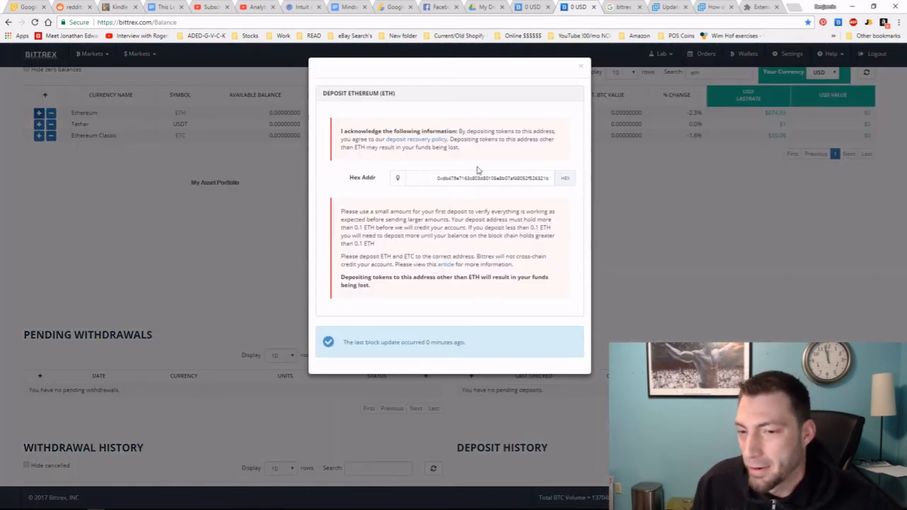
pyautogui.moveTo(513, 305)
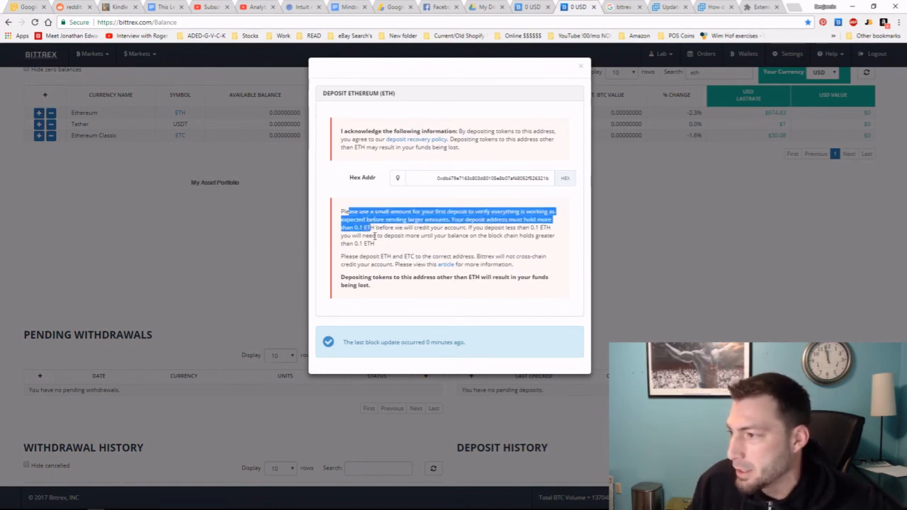
# Step: Close the Ethereum deposit window and show the Tether (USDT) deposit details with no address yet
pyautogui.click(581, 66)
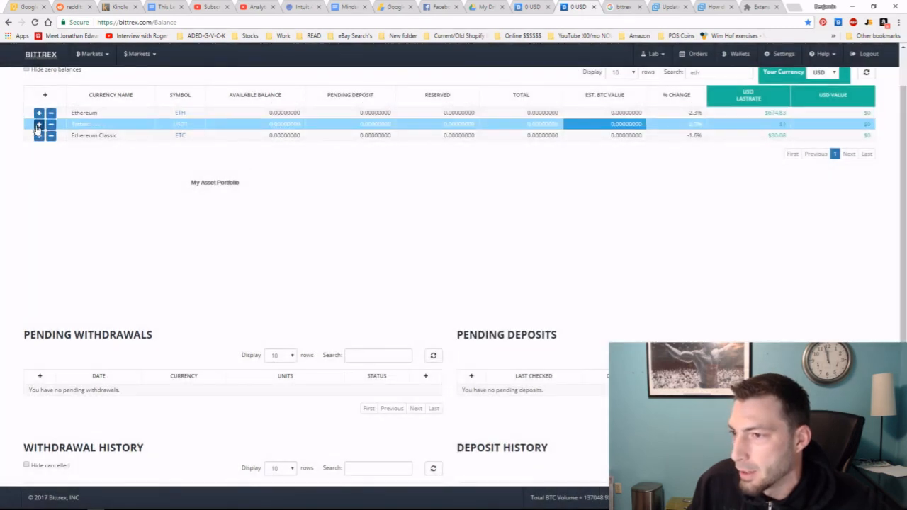
pyautogui.click(40, 125)
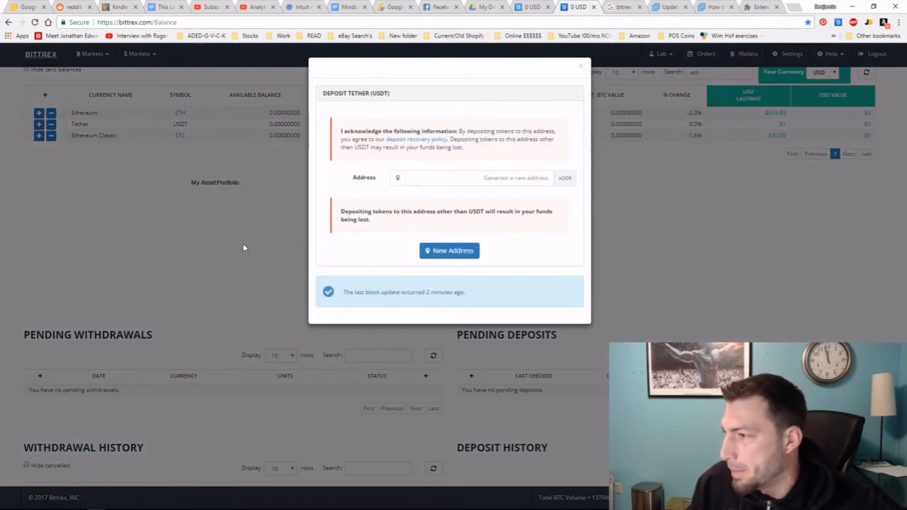